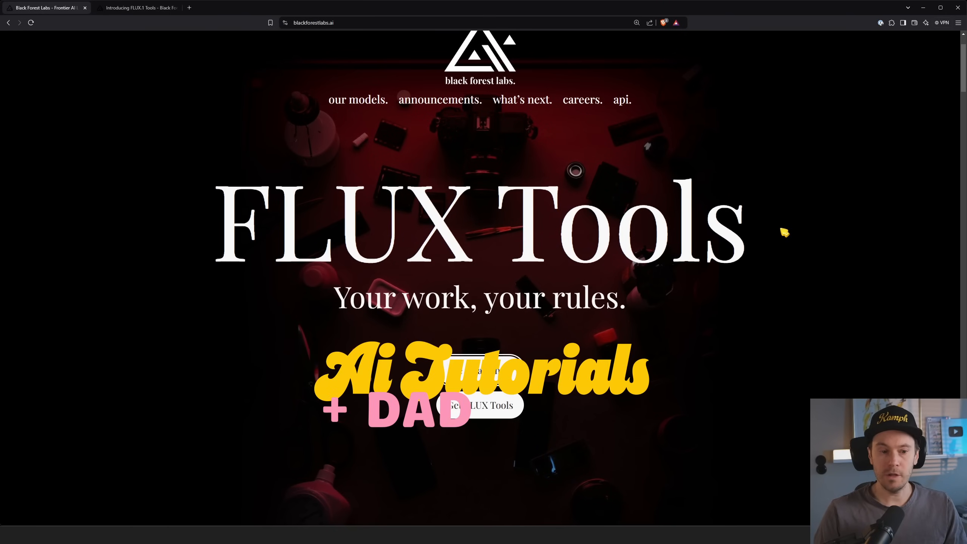
Scroll from the FLUX Tools hero through the Flux Fill gallery to the Flux Depth heading
scroll(down, 3)
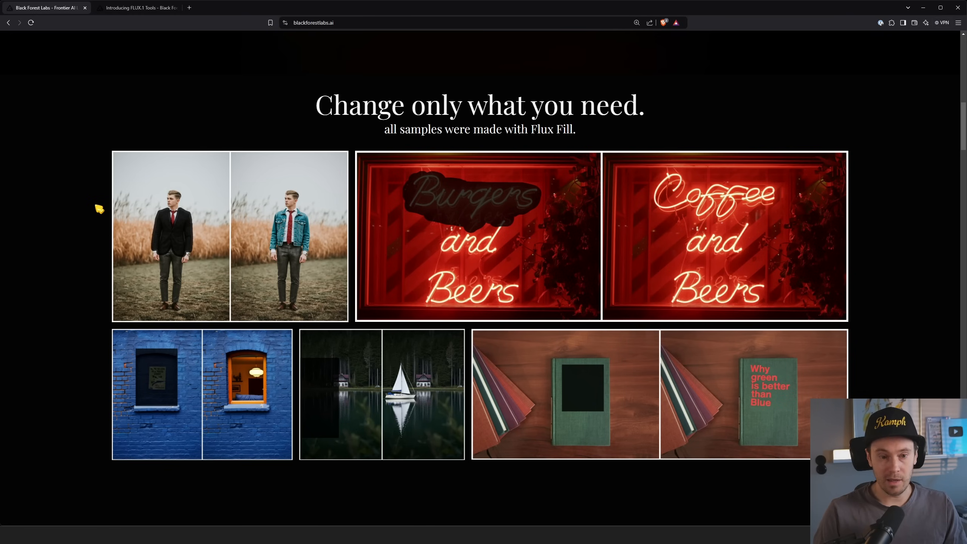
scroll(down, 3)
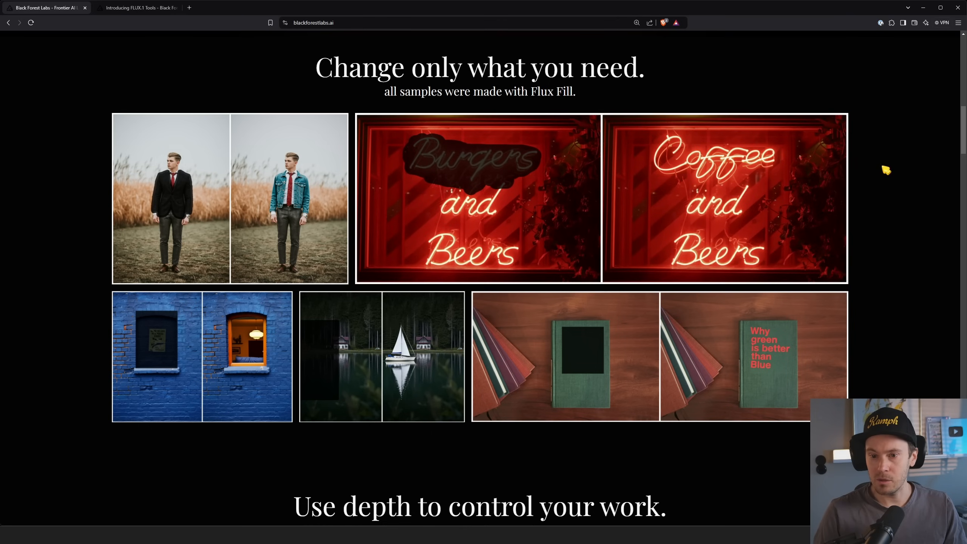
mouse_move(871, 198)
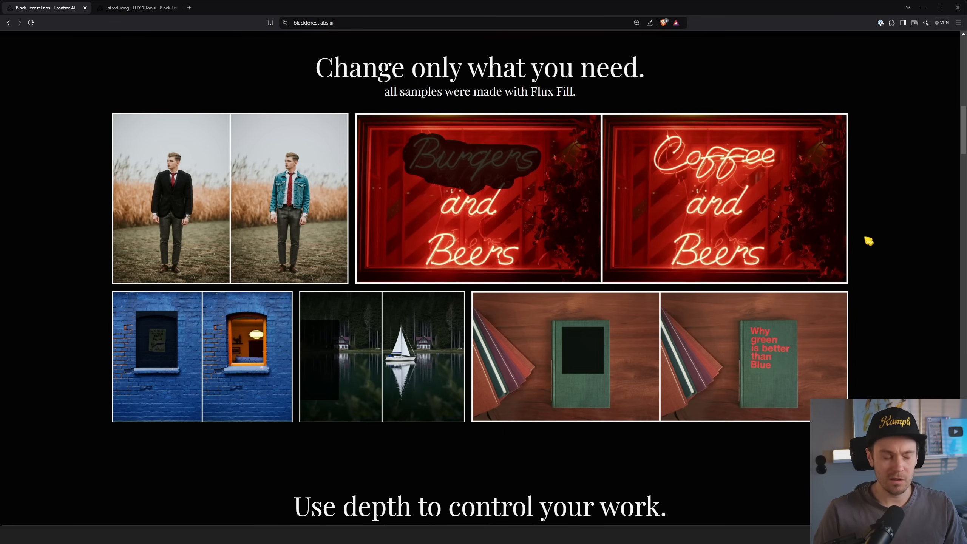
scroll(down, 3)
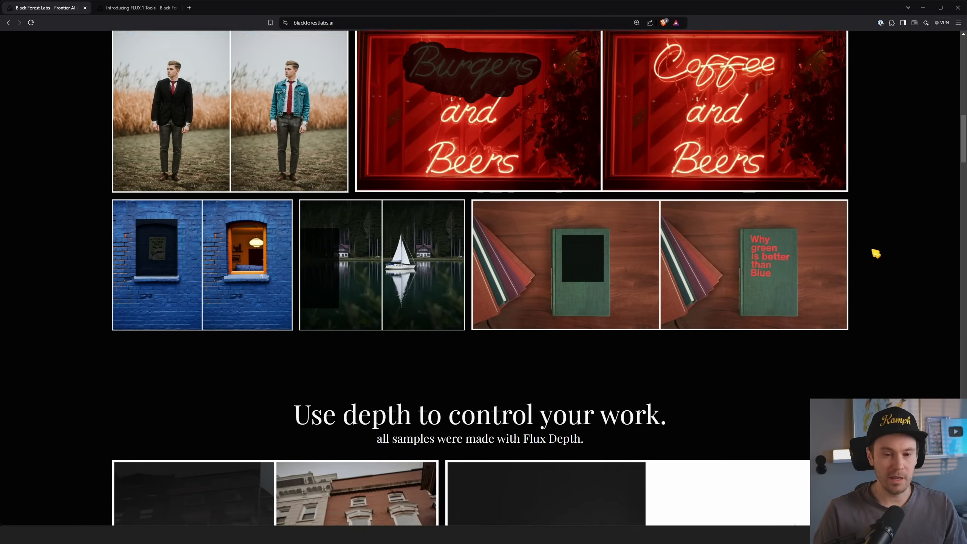
Scroll through the Flux Depth sample gallery until the Flux Canny 'Follow the lines.' heading appears
scroll(down, 3)
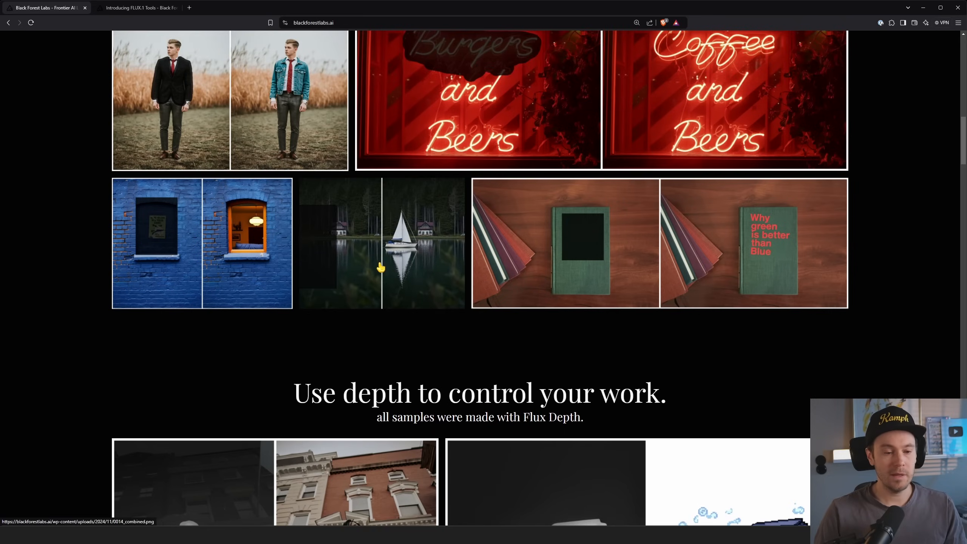
scroll(down, 3)
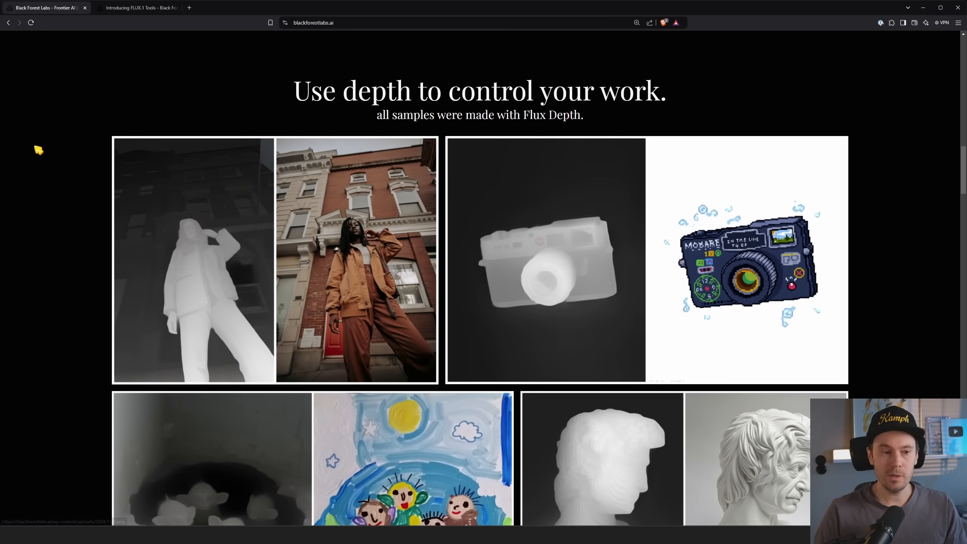
scroll(down, 3)
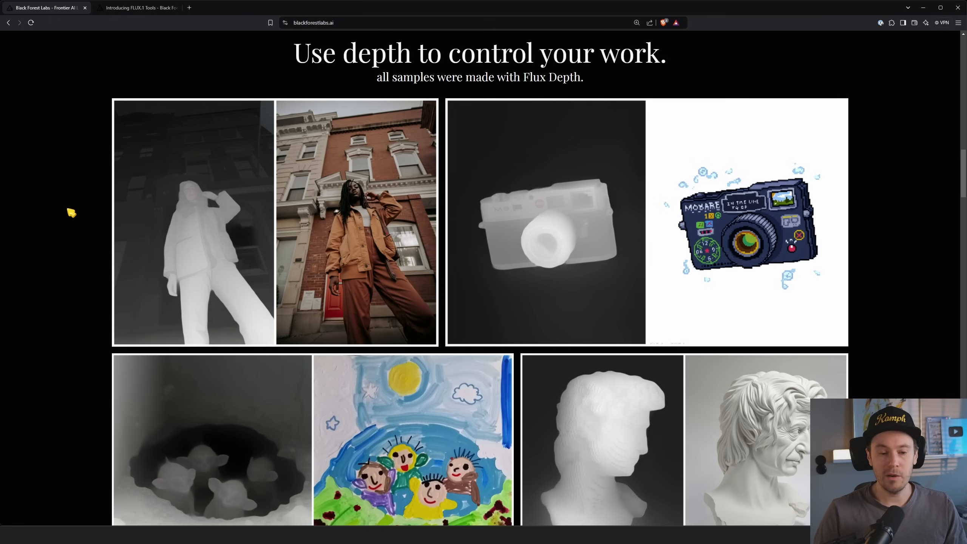
scroll(down, 3)
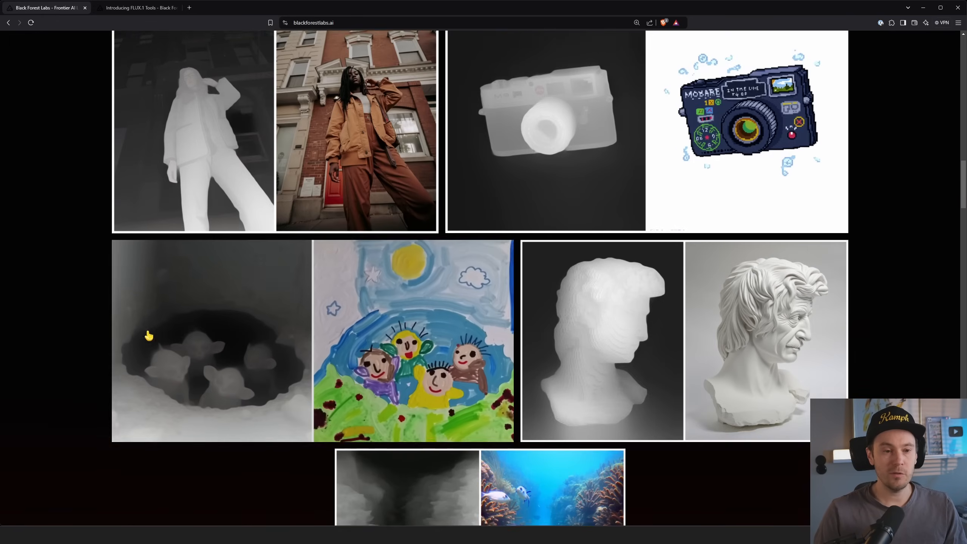
scroll(up, 3)
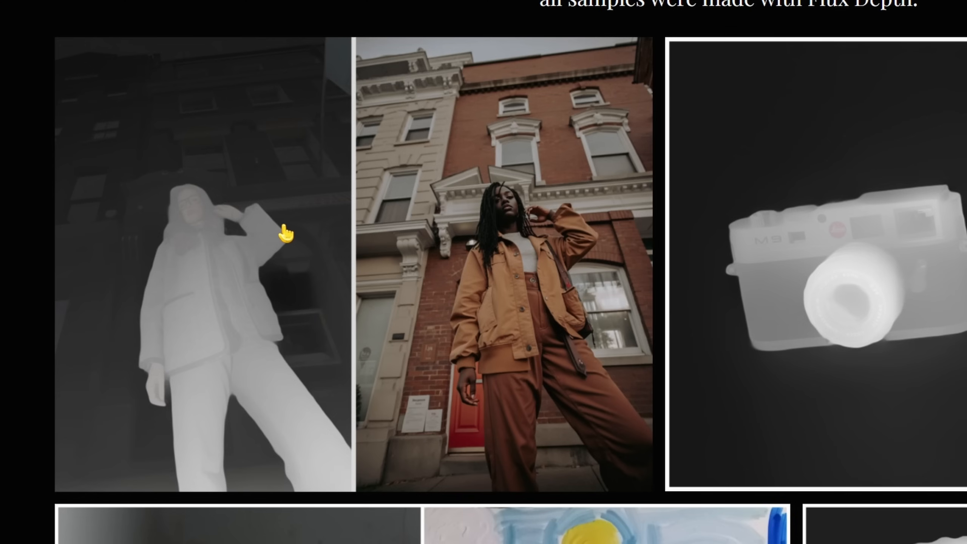
mouse_move(490, 268)
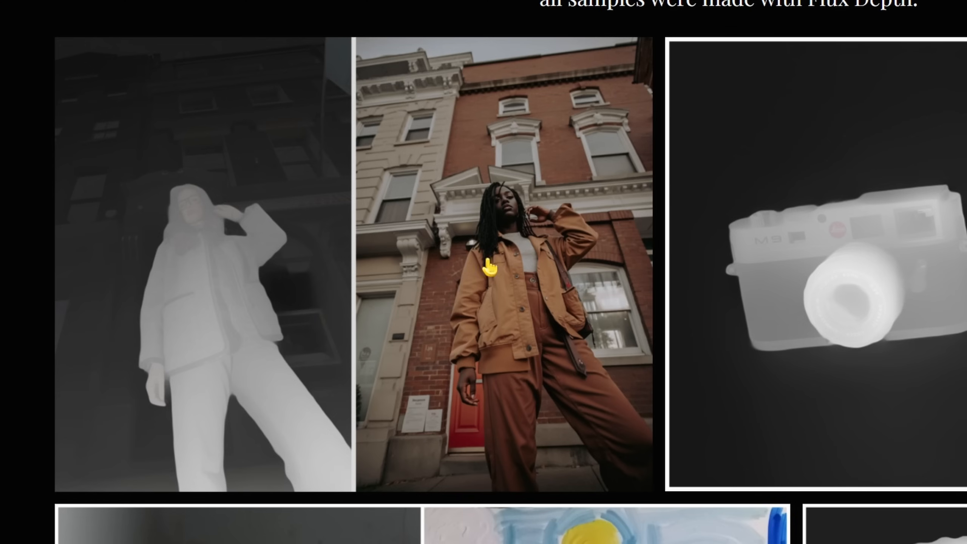
mouse_move(188, 211)
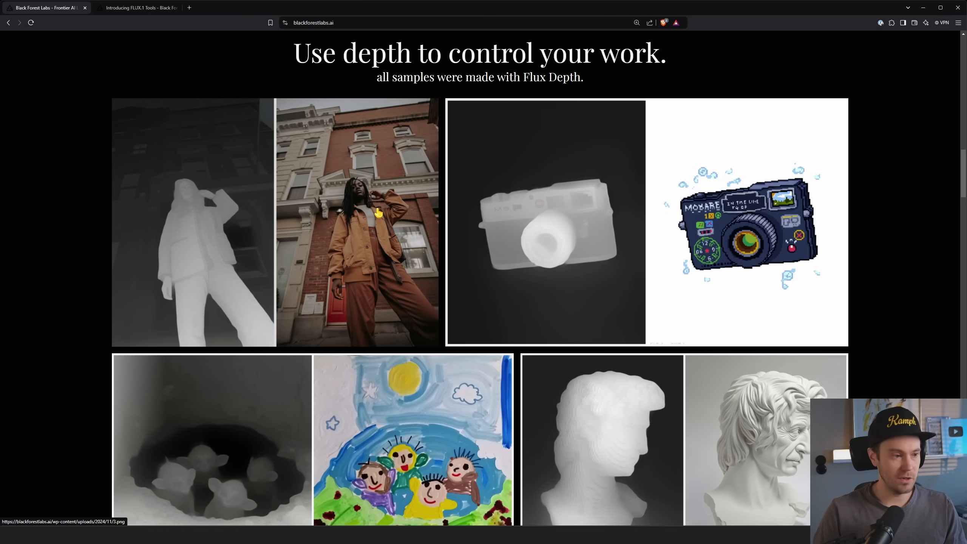
mouse_move(365, 217)
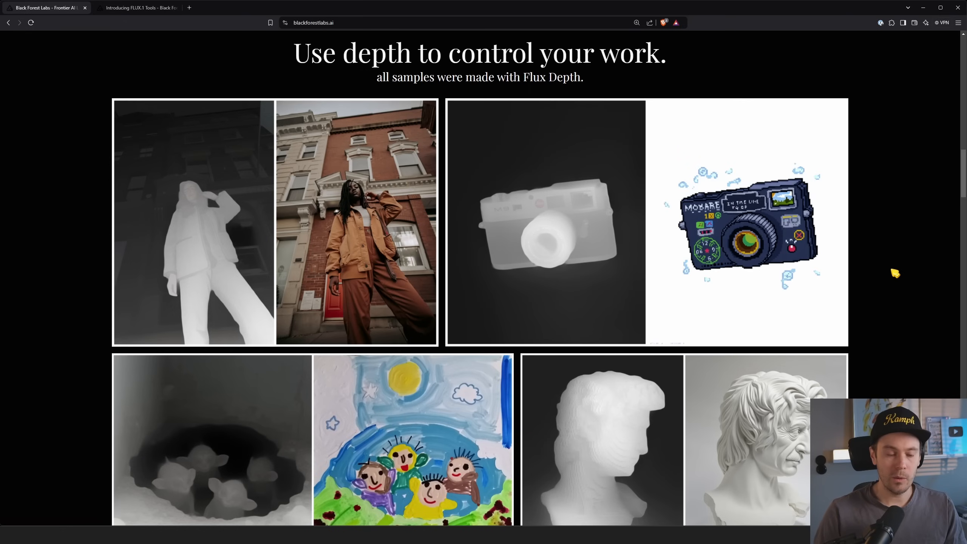
scroll(down, 3)
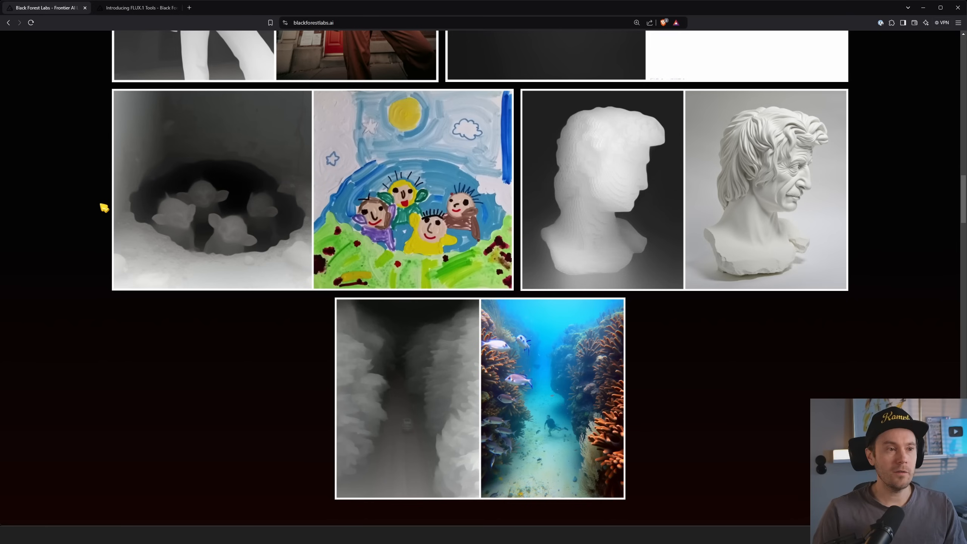
mouse_move(259, 317)
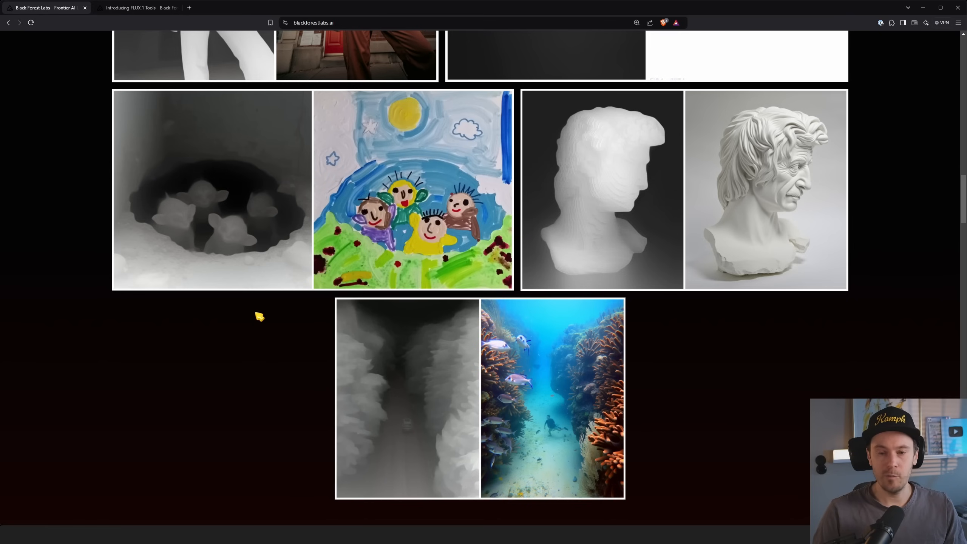
scroll(down, 3)
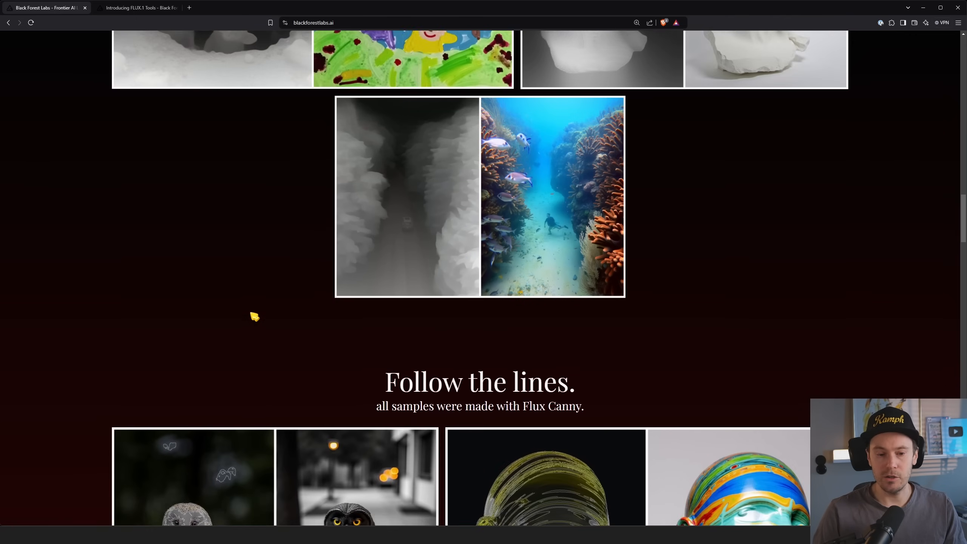
Scroll through the Flux Canny gallery, briefly back up, then down to 'Remake your work.'
scroll(down, 3)
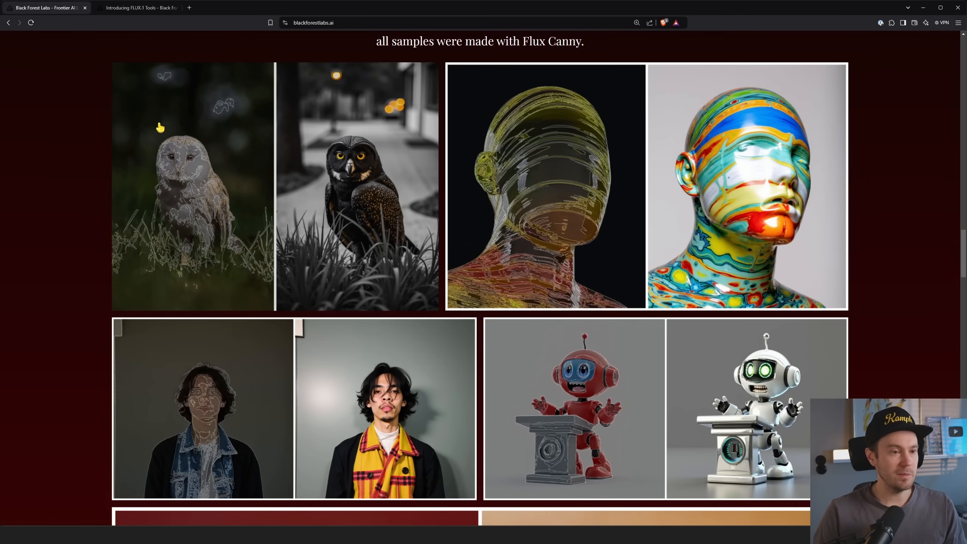
scroll(up, 3)
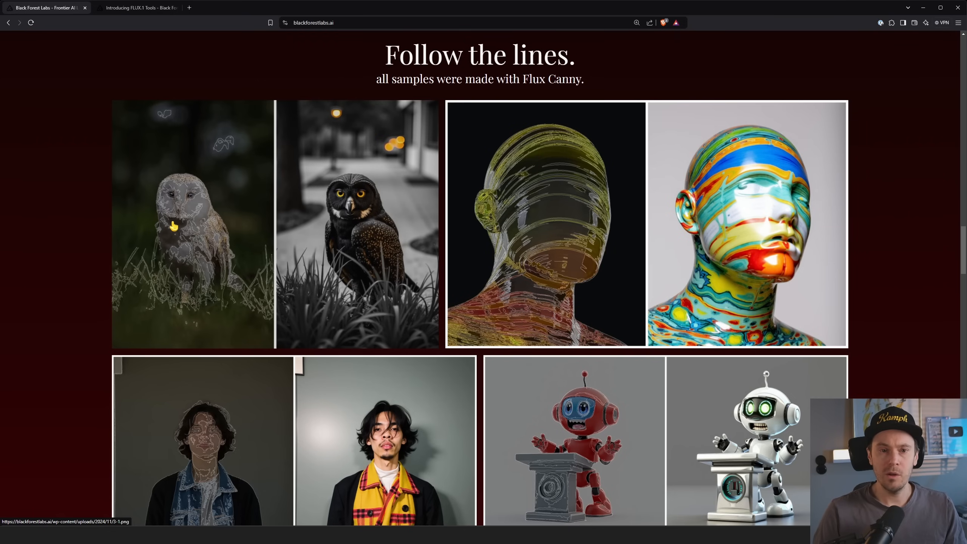
mouse_move(184, 204)
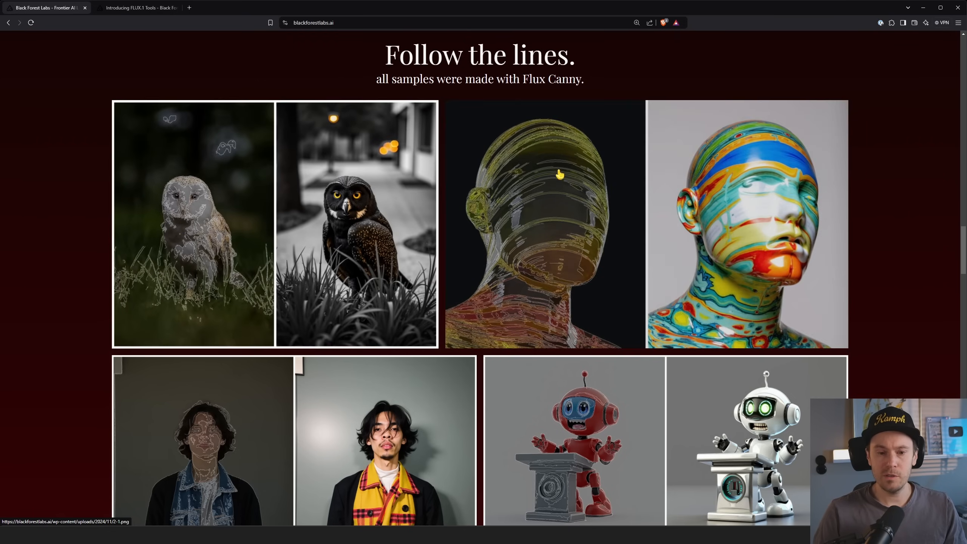
scroll(down, 3)
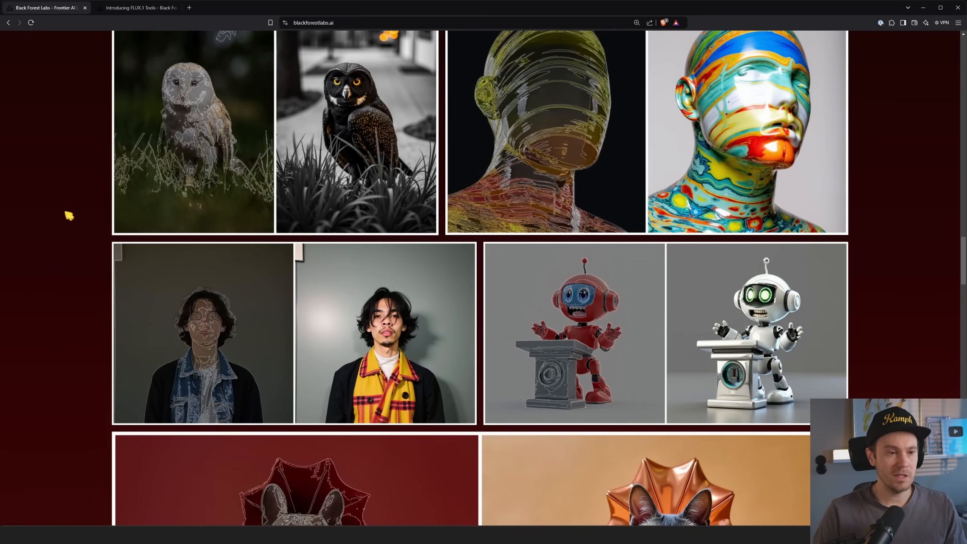
scroll(down, 3)
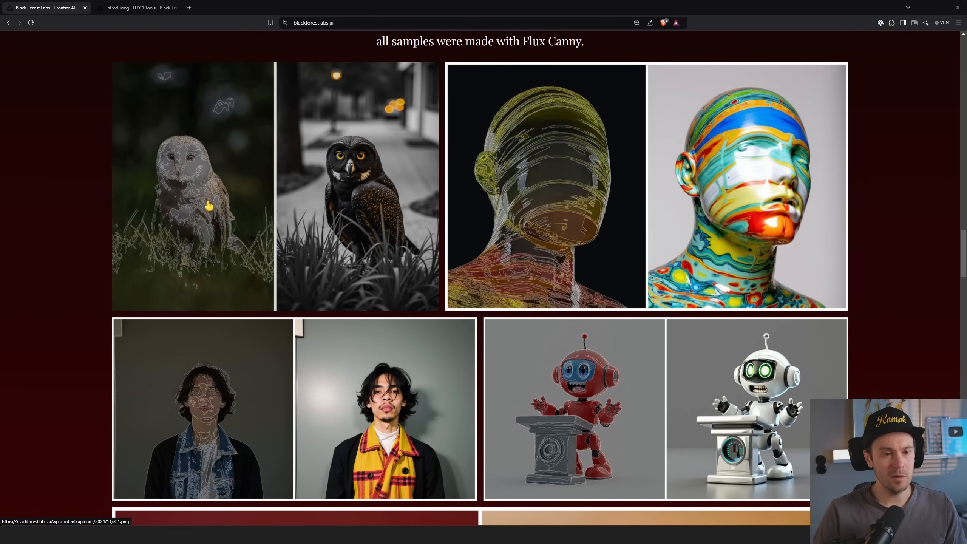
mouse_move(148, 180)
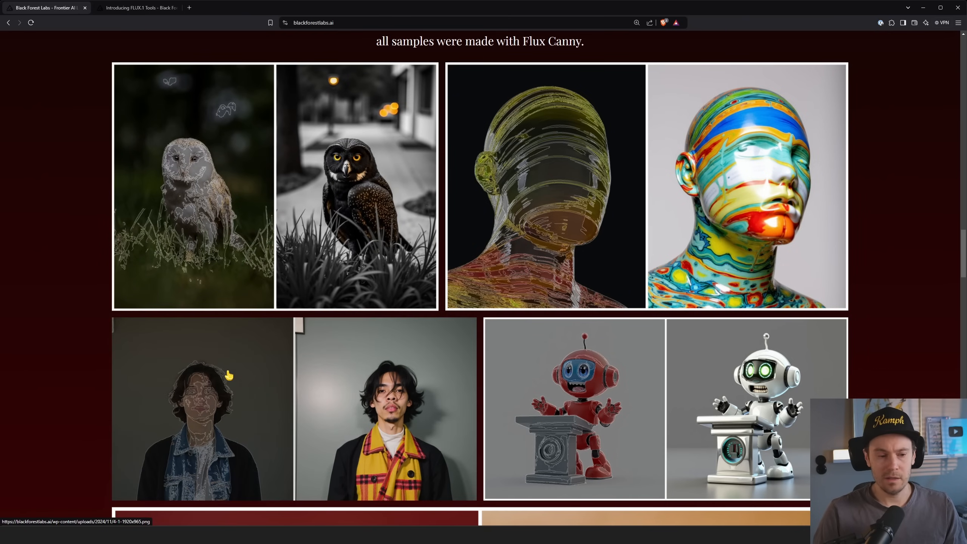
scroll(down, 3)
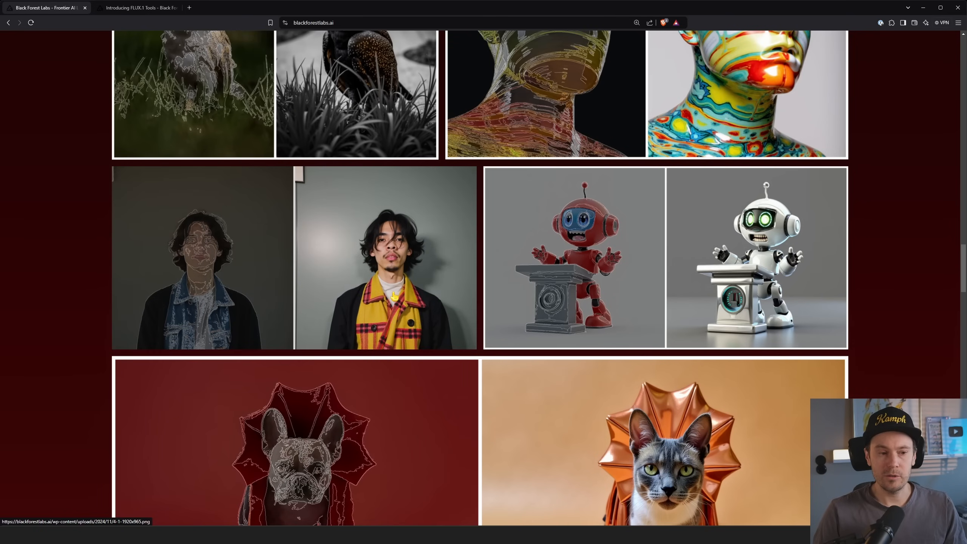
mouse_move(392, 296)
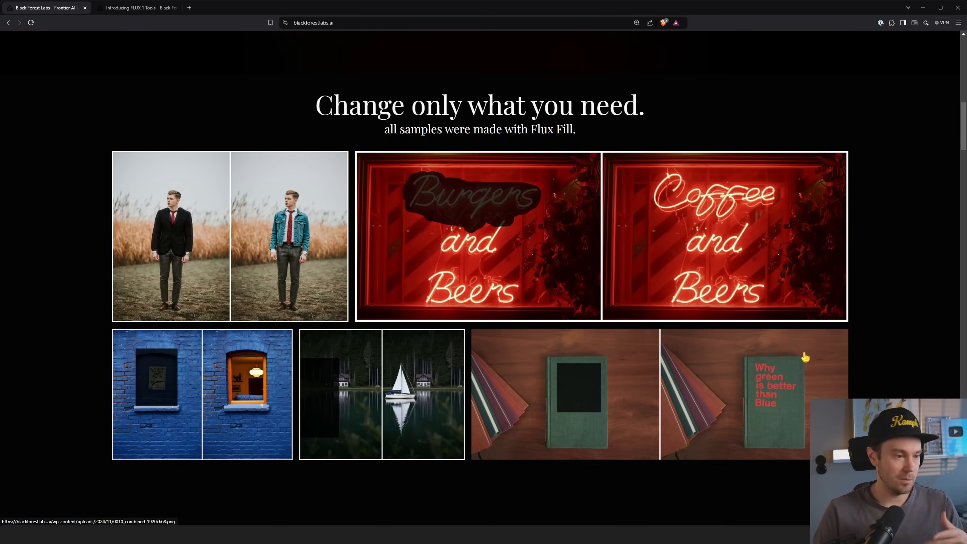
scroll(down, 3)
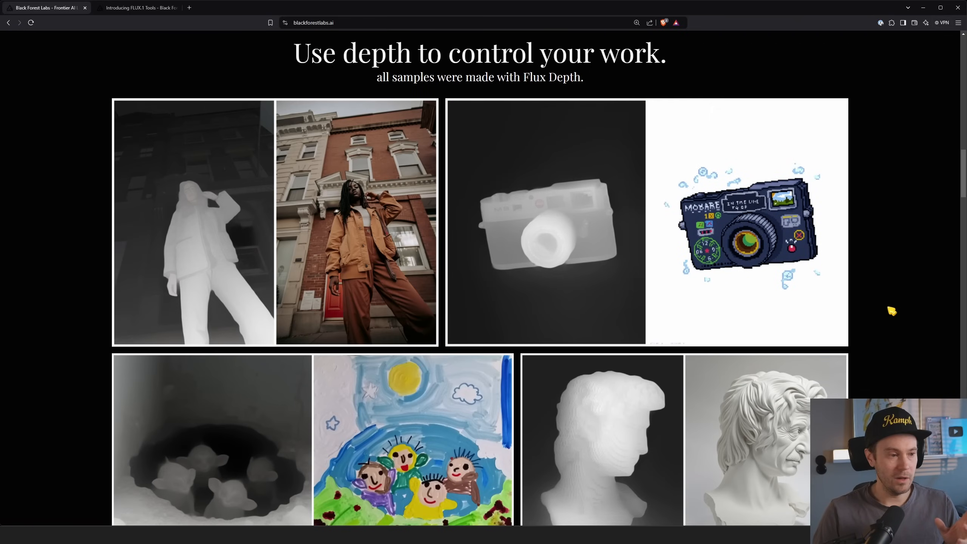
scroll(down, 3)
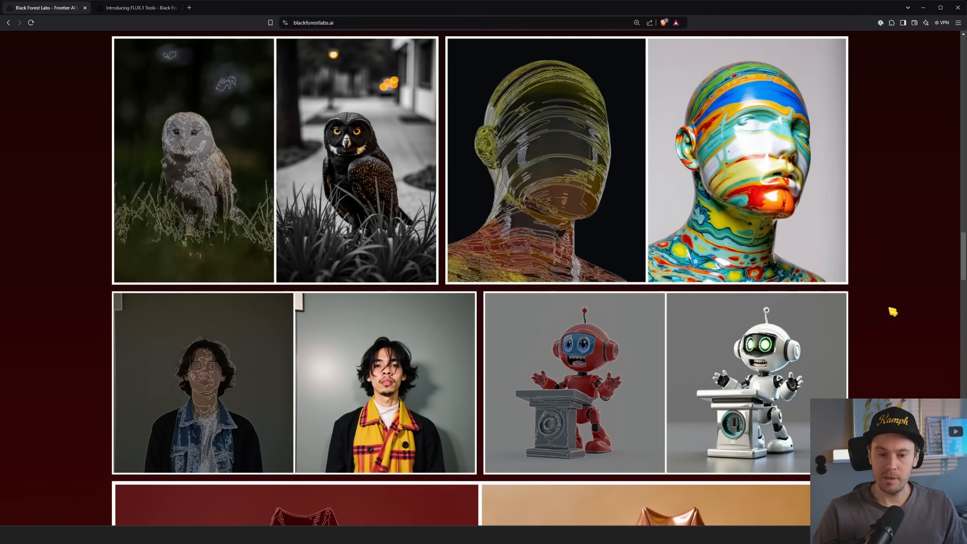
scroll(down, 3)
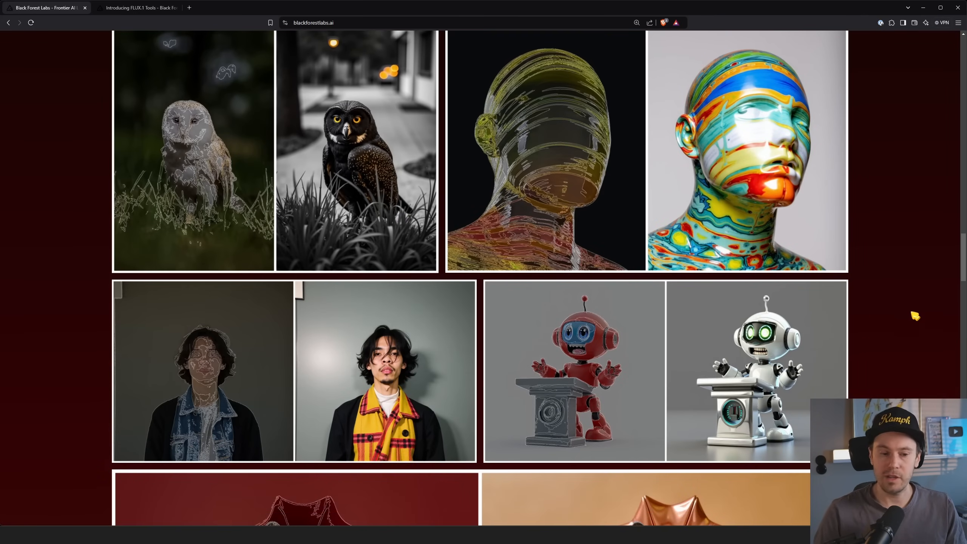
scroll(down, 3)
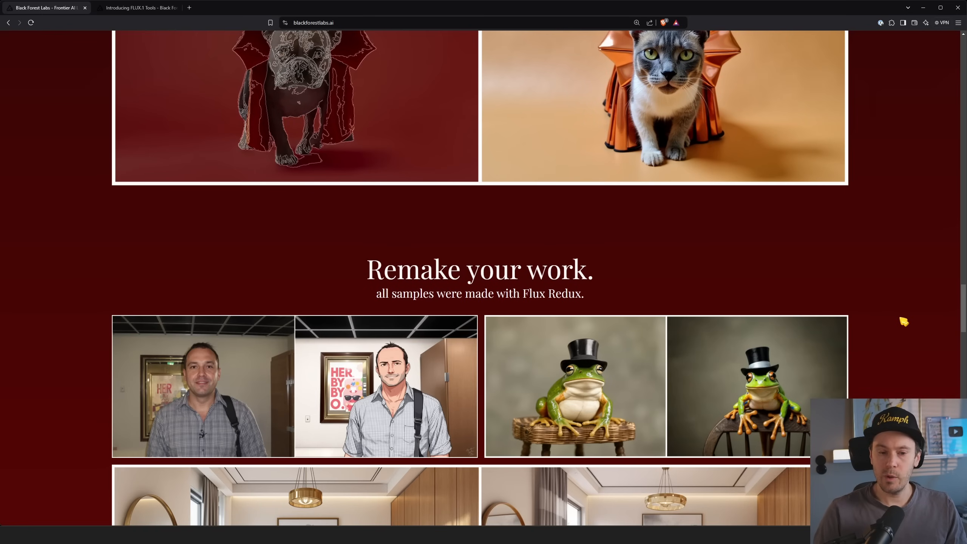
Scroll past the Flux Redux gallery to the Get Tools section with the tool cards
scroll(down, 3)
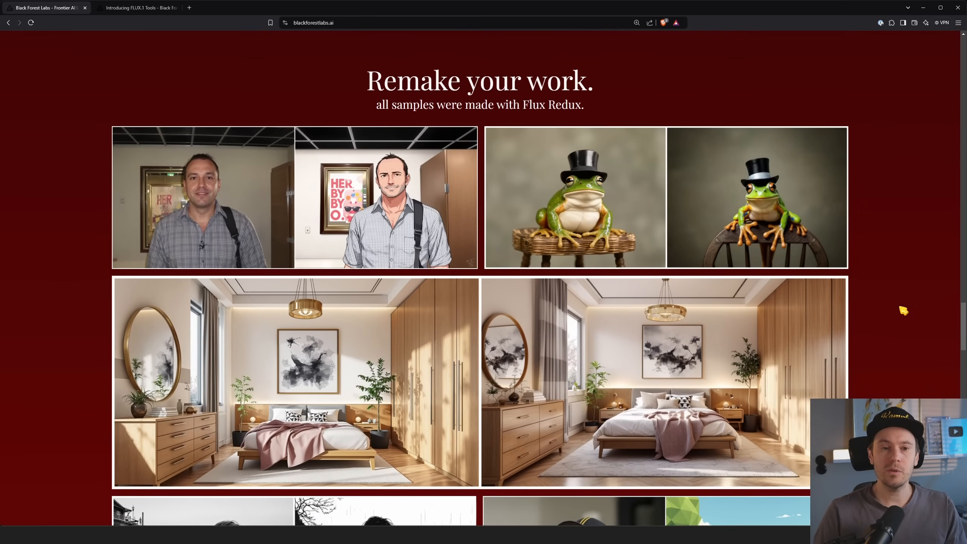
scroll(down, 3)
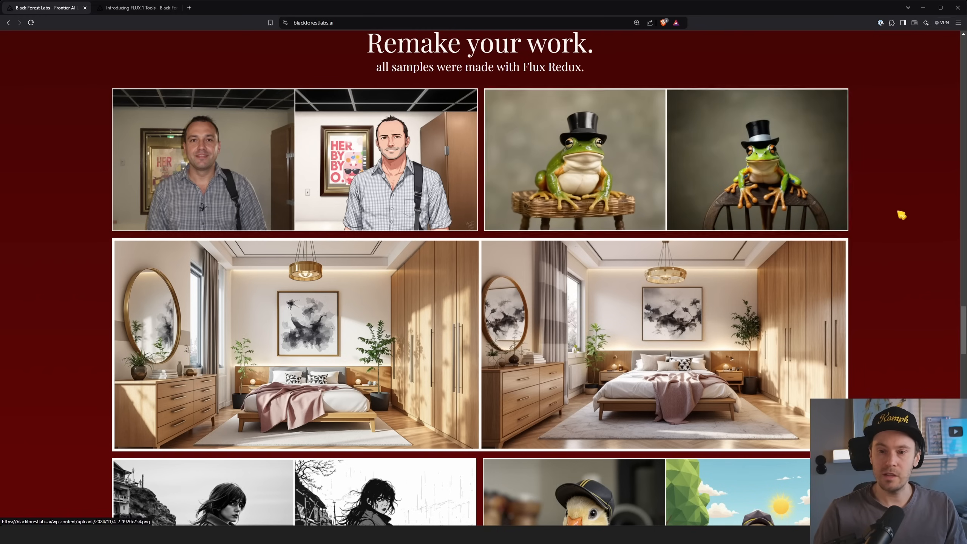
scroll(down, 3)
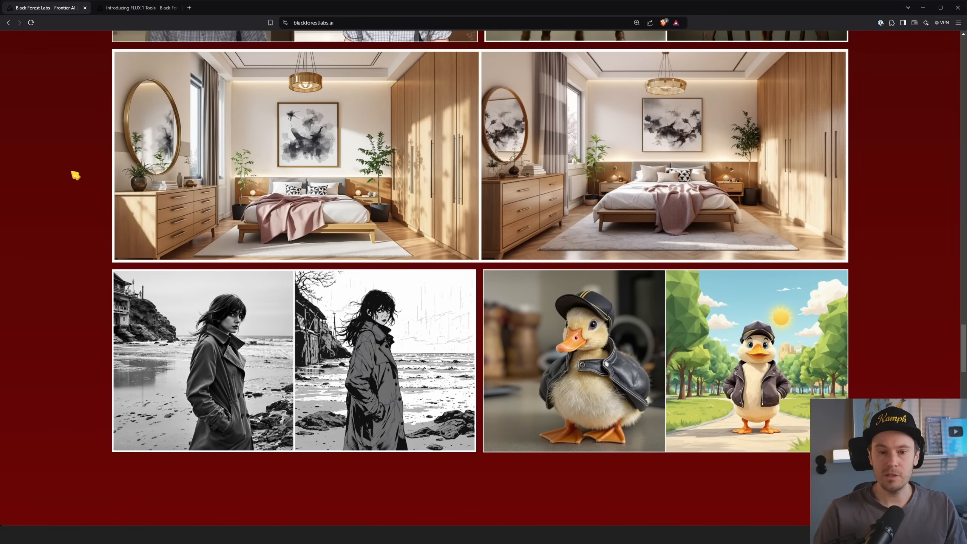
scroll(down, 3)
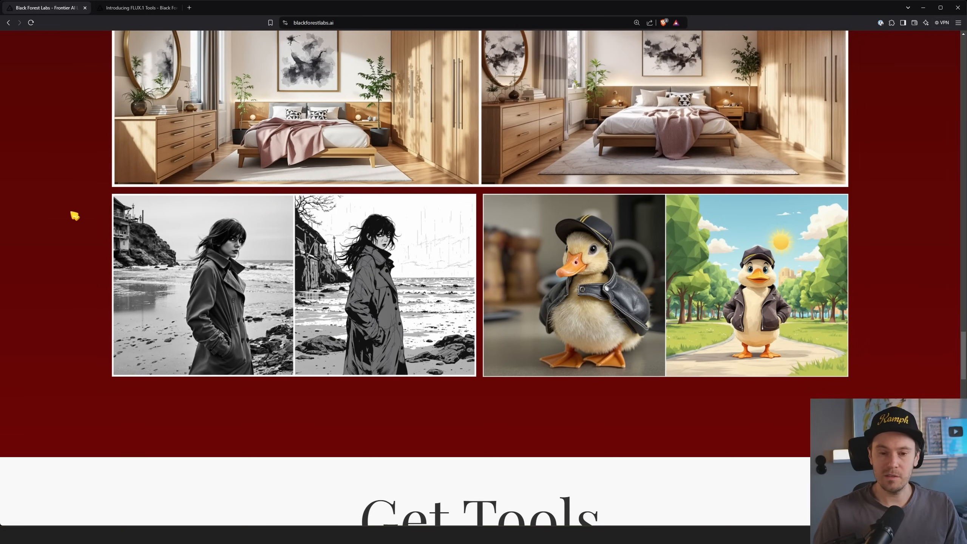
mouse_move(66, 231)
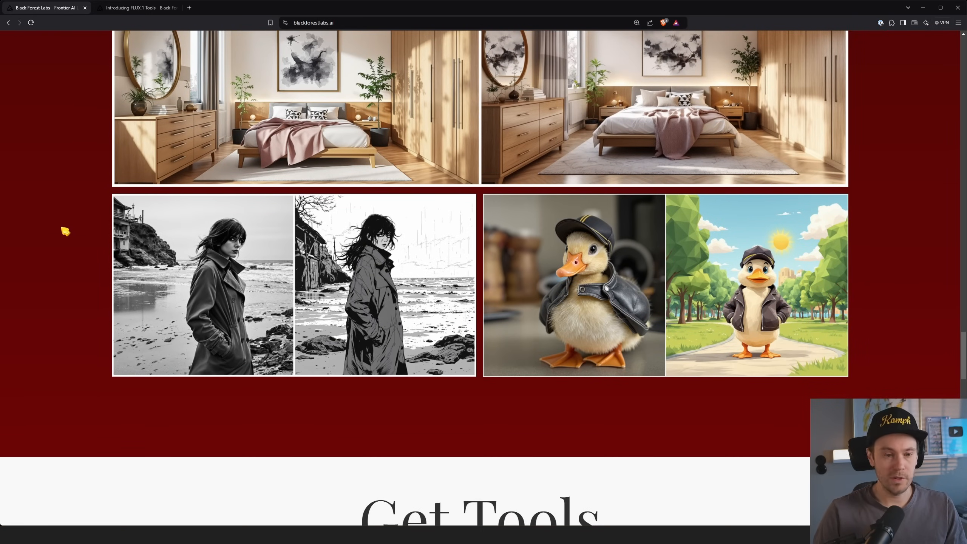
mouse_move(82, 257)
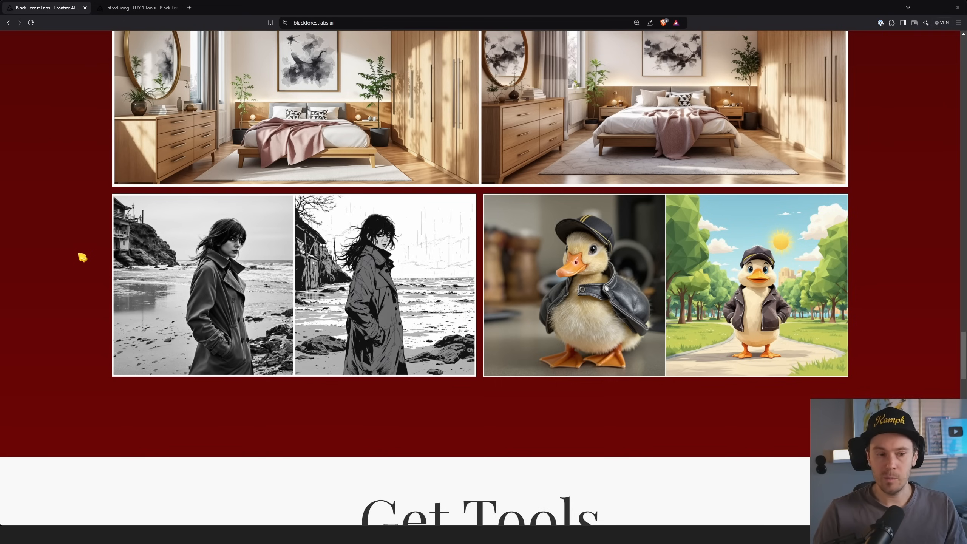
scroll(down, 3)
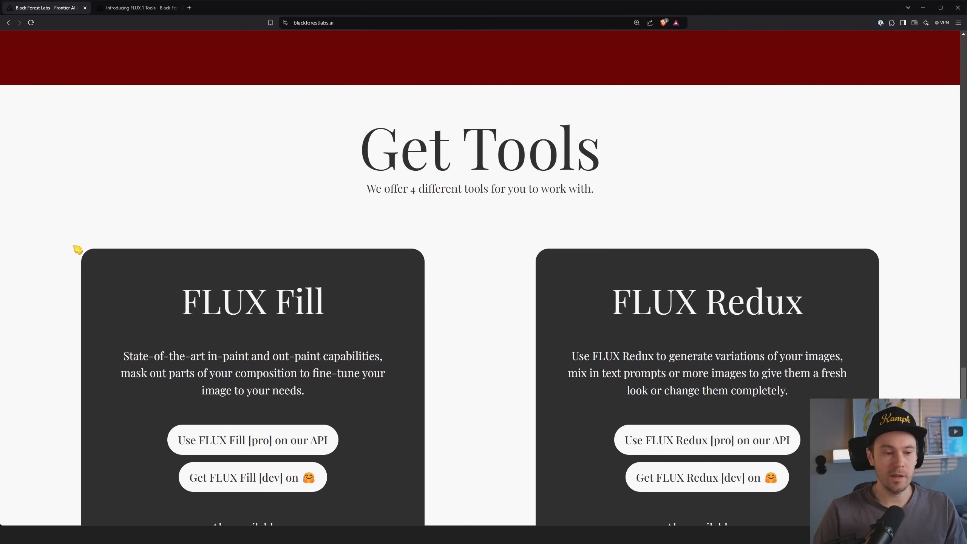
Read through the Fill, Redux, Depth and Canny tool cards, highlighting the Redux description
scroll(down, 3)
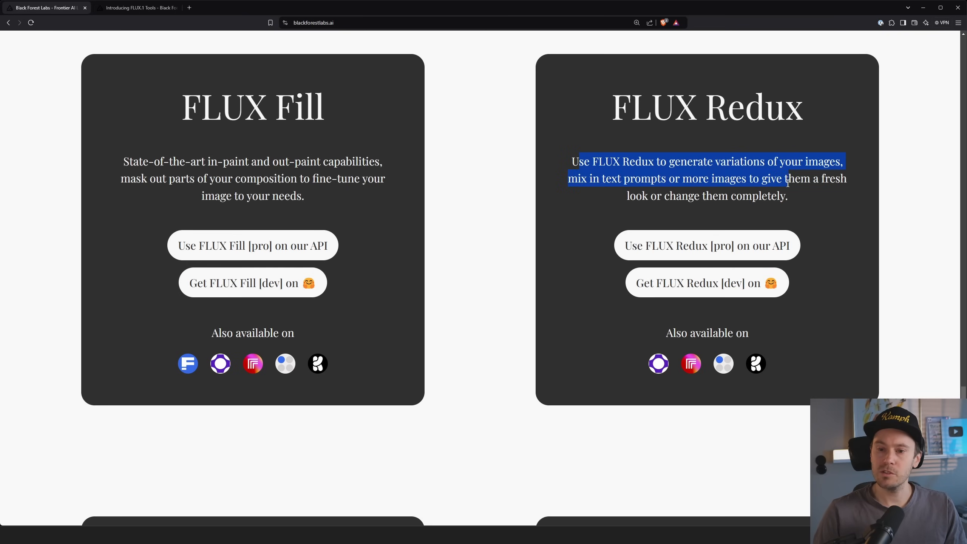
drag(787, 182, 740, 196)
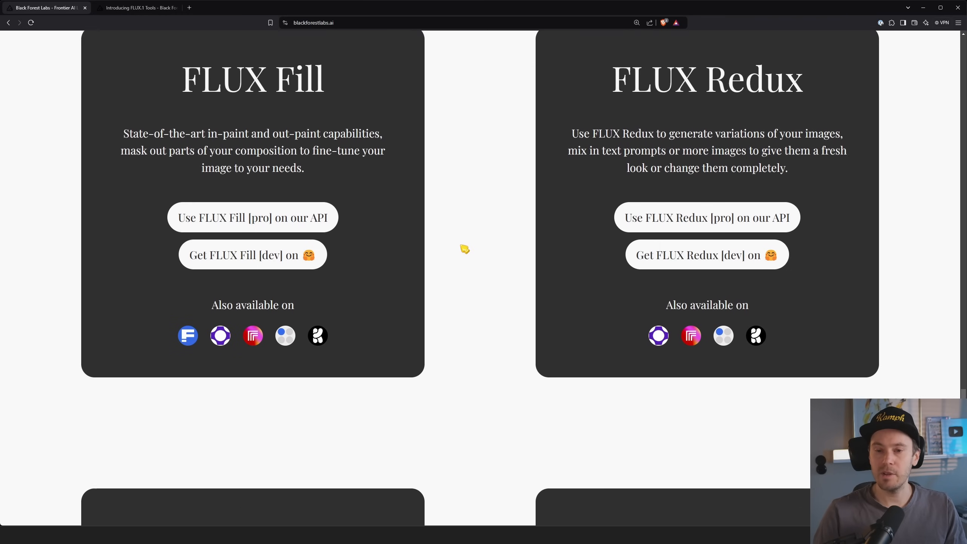
scroll(down, 3)
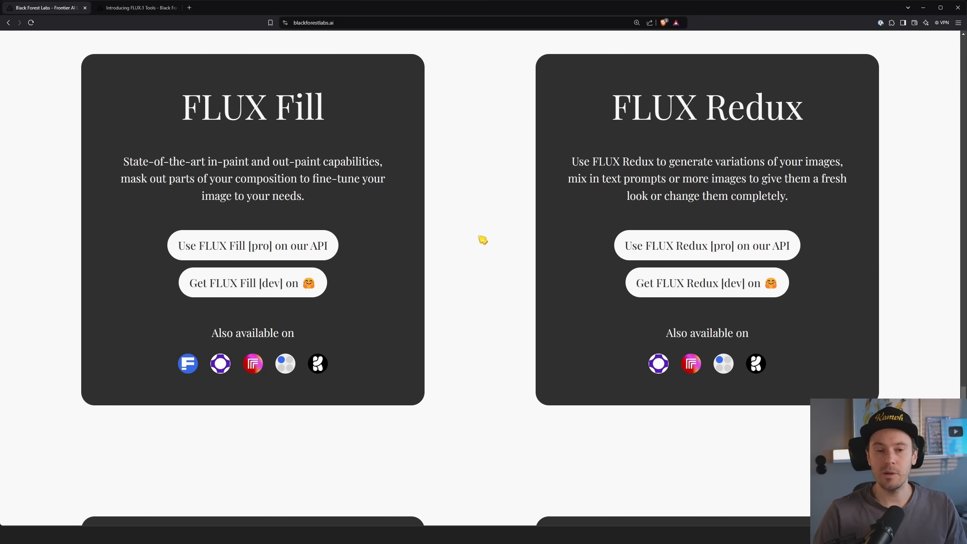
scroll(down, 3)
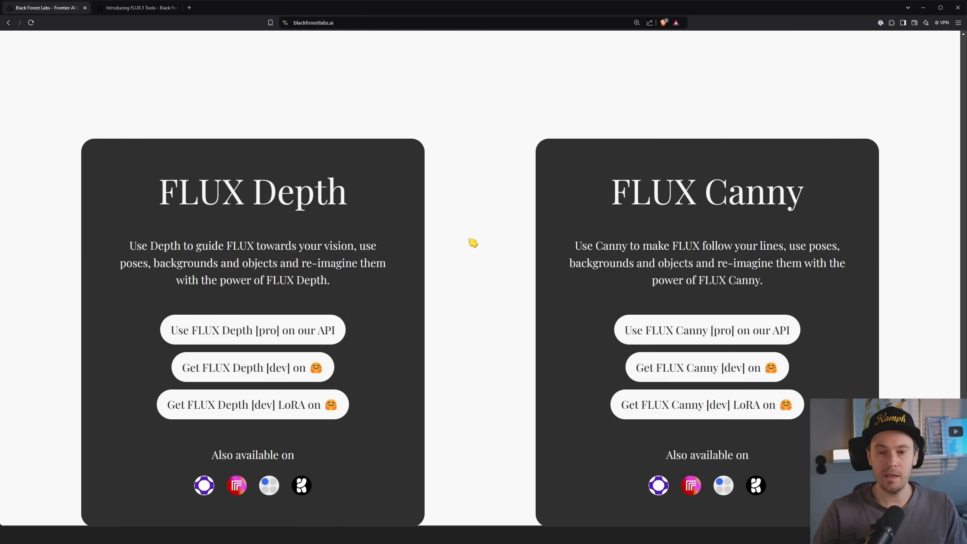
scroll(down, 3)
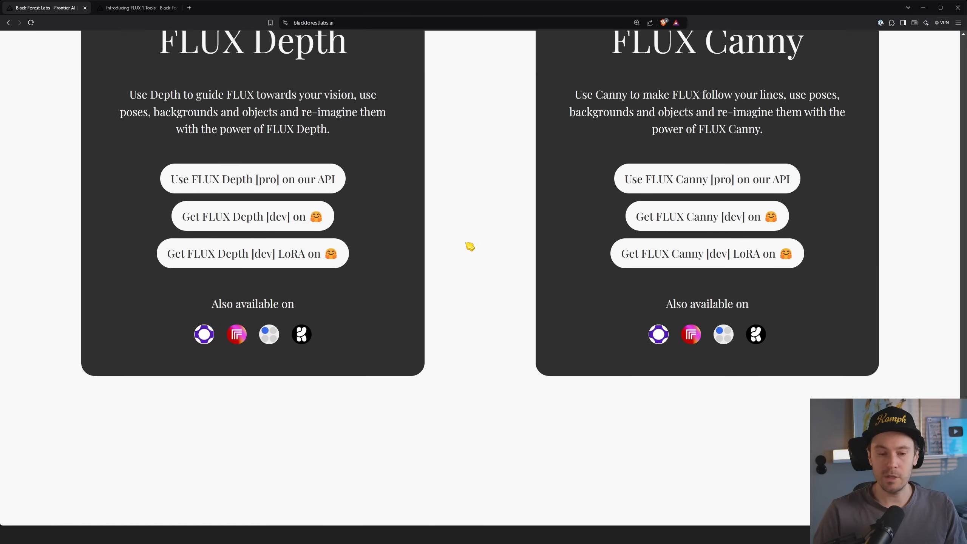
scroll(down, 3)
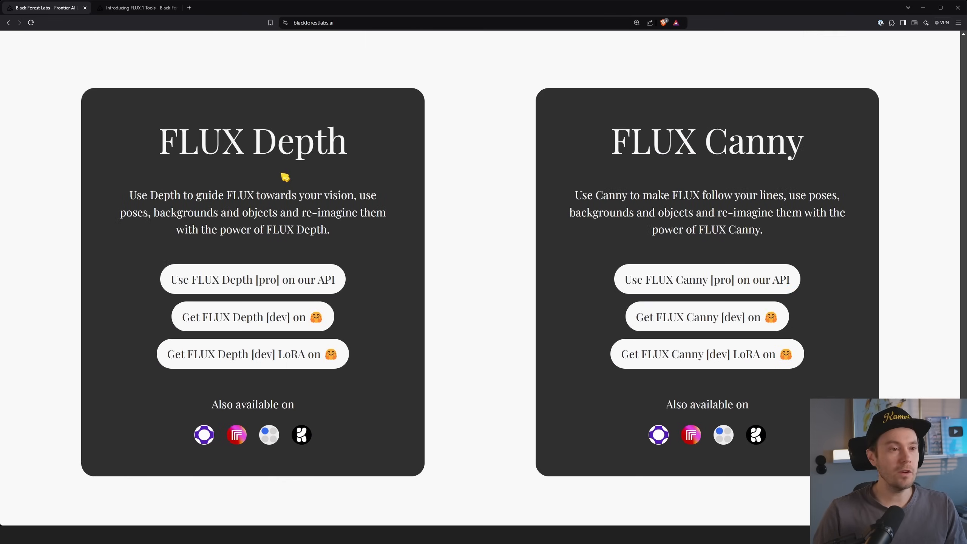
Switch to the 'Introducing FLUX.1 Tools' blog post browser tab
click(137, 8)
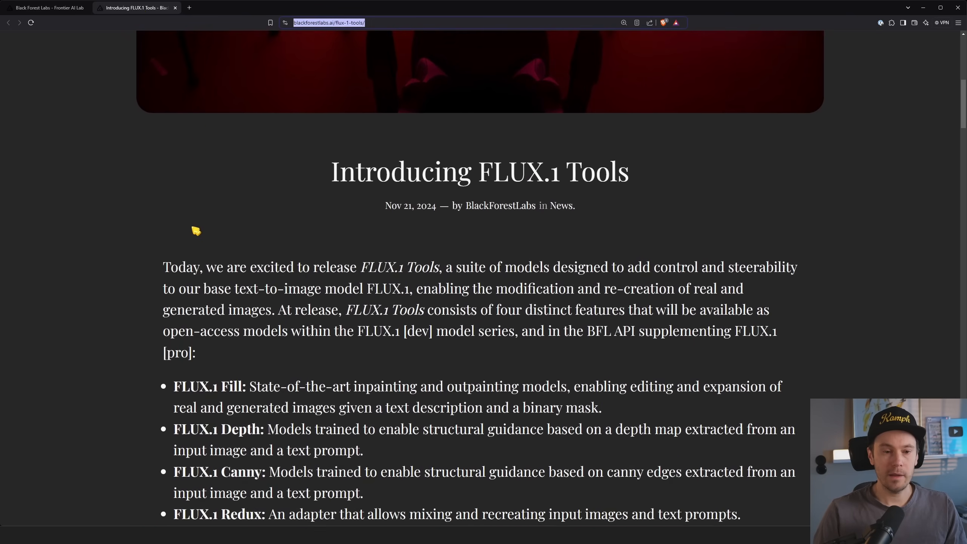
Scroll into the blog post and highlight its opening sentence while reading
scroll(down, 3)
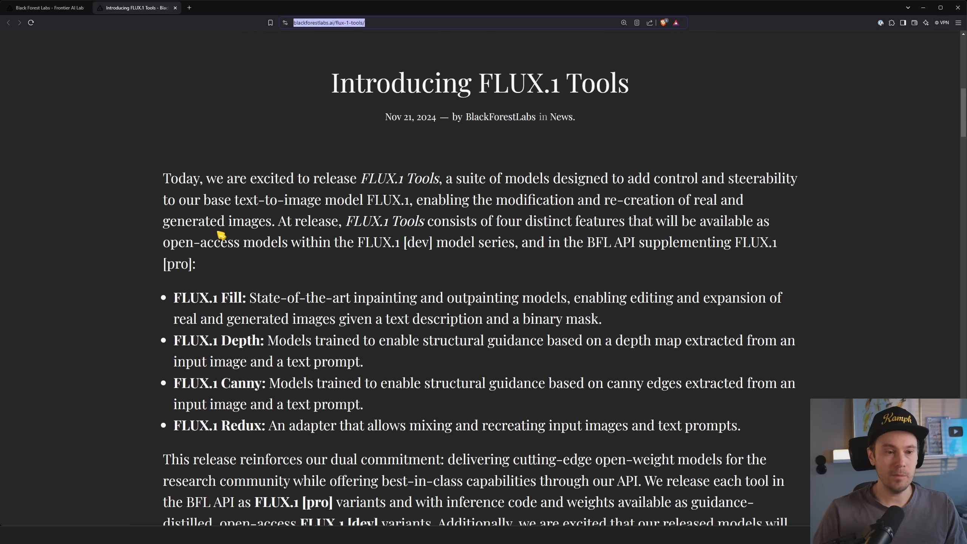
scroll(down, 3)
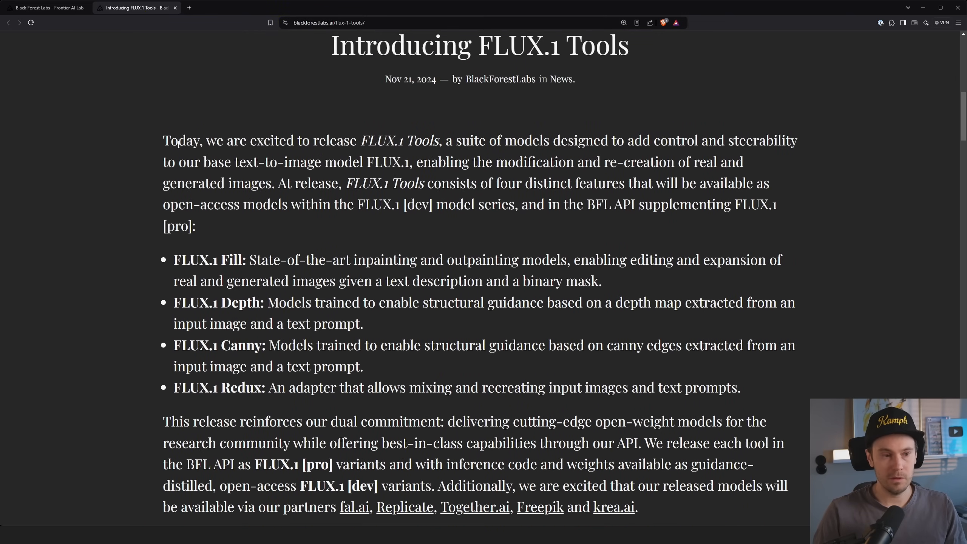
drag(163, 140, 302, 139)
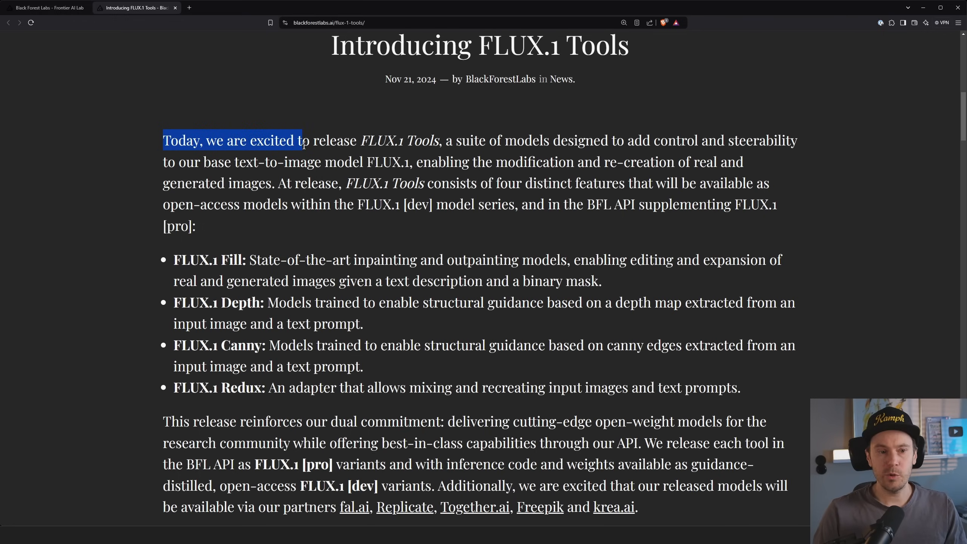
drag(302, 139, 592, 140)
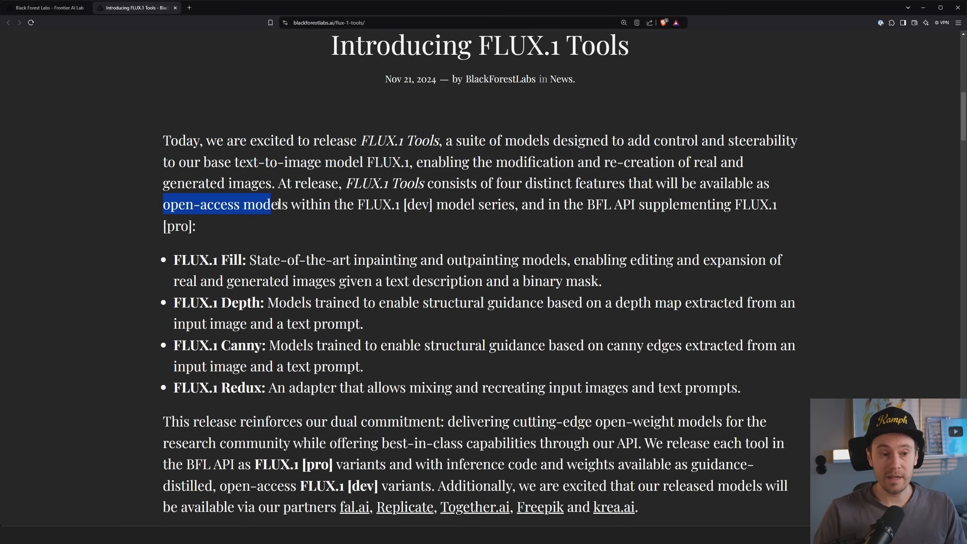
Highlight the open-access FLUX.1 [dev] and API FLUX.1 [pro] phrases, then reach the tools list
drag(278, 204, 434, 204)
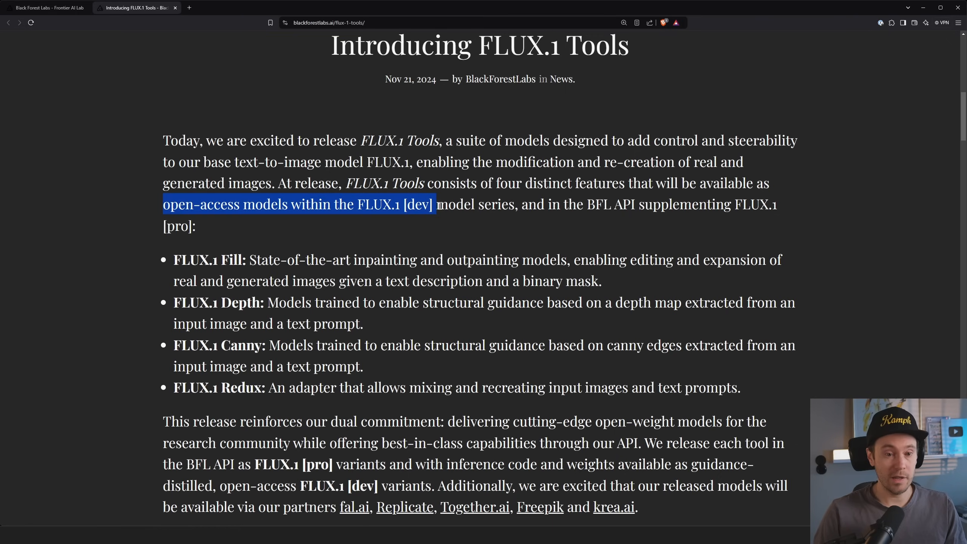
click(607, 206)
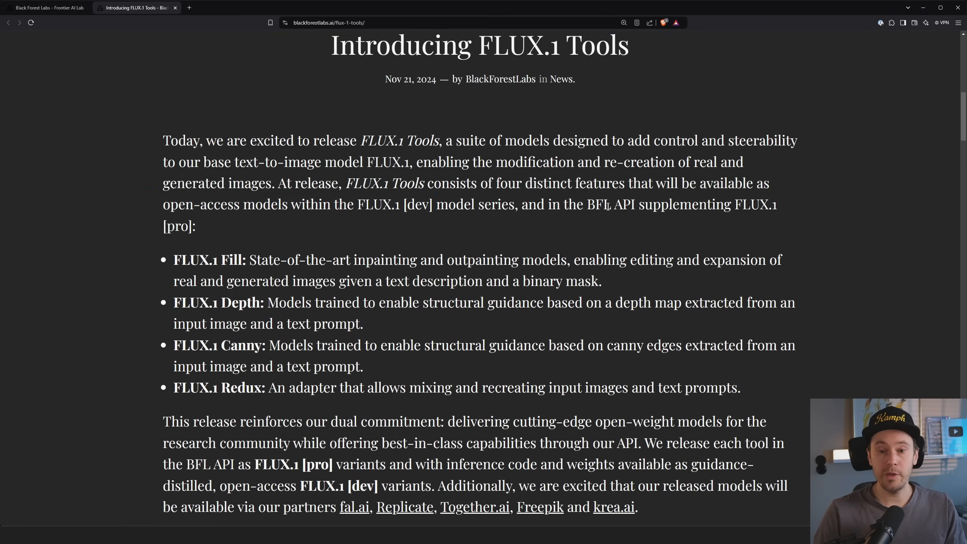
drag(615, 204, 197, 226)
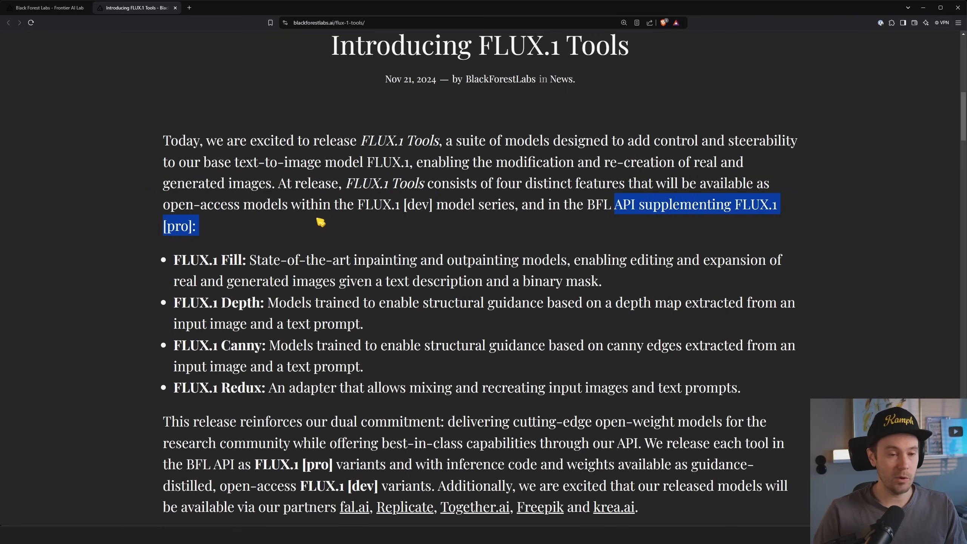
scroll(down, 3)
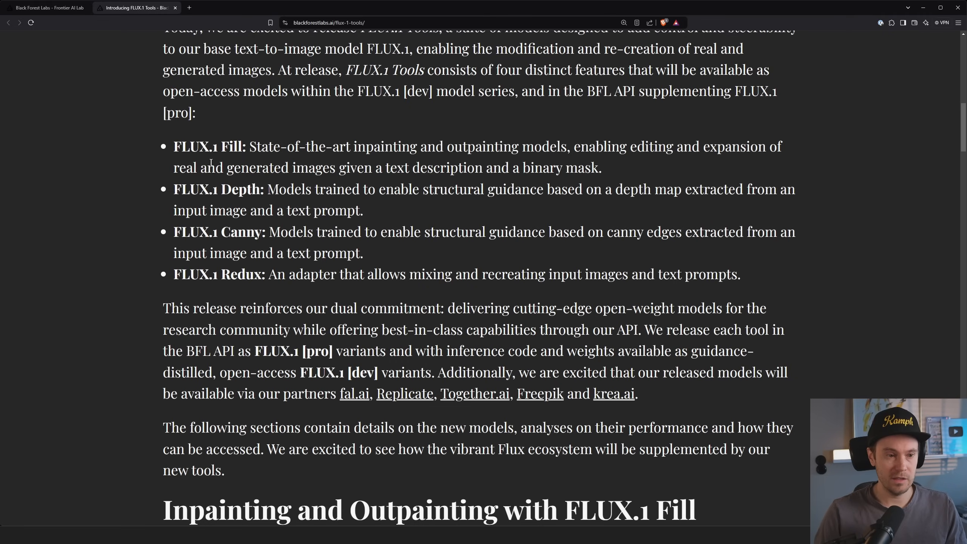
mouse_move(201, 182)
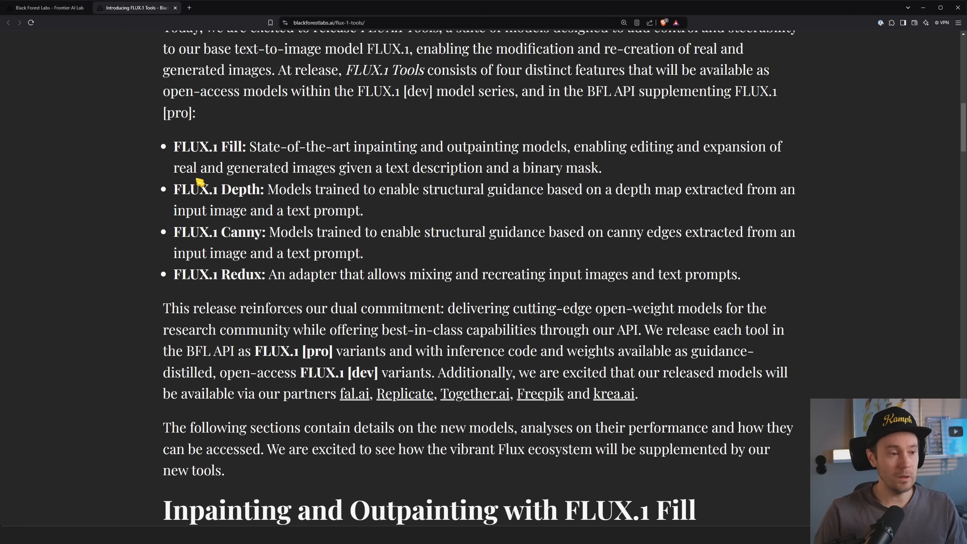
mouse_move(290, 201)
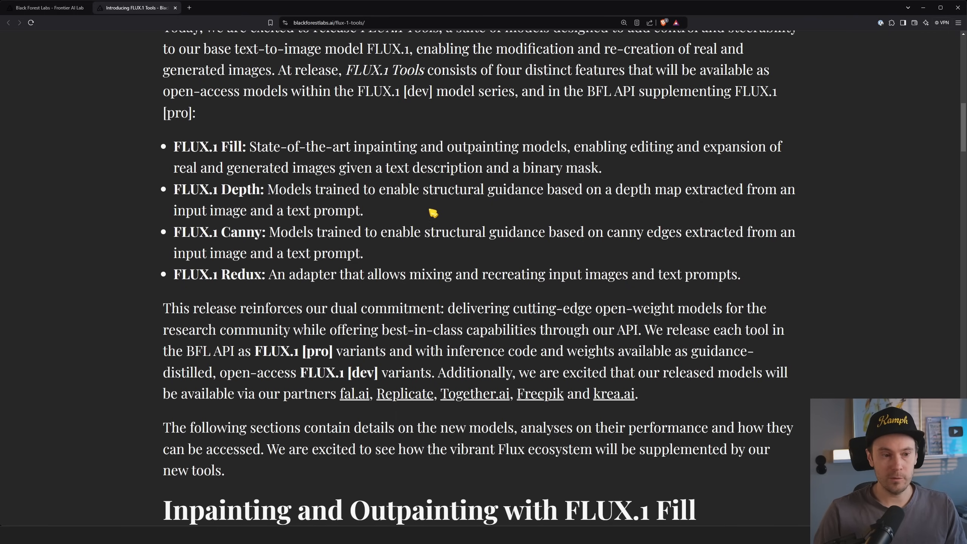
Highlight the 'dual commitment' sentence through 'capabilities through our API', then reach the Fill heading
scroll(down, 3)
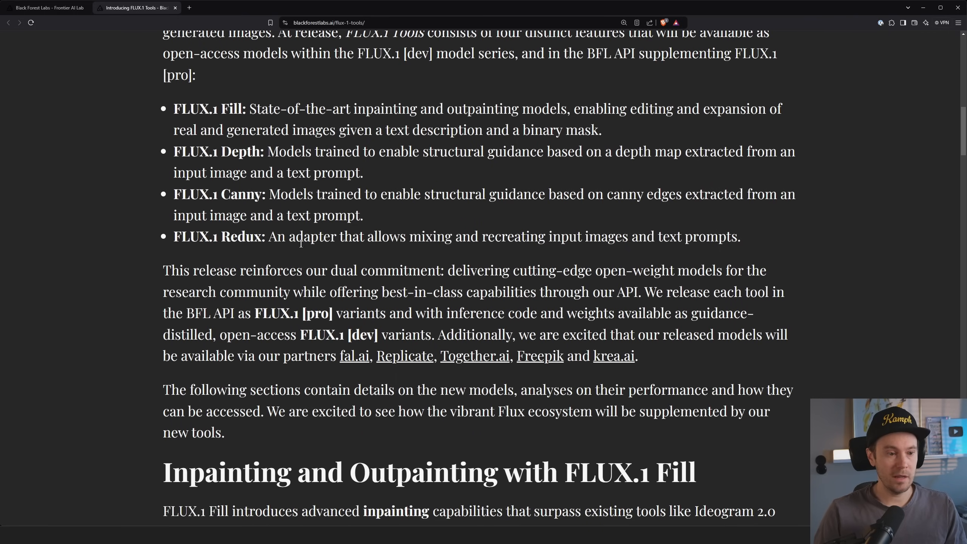
scroll(down, 3)
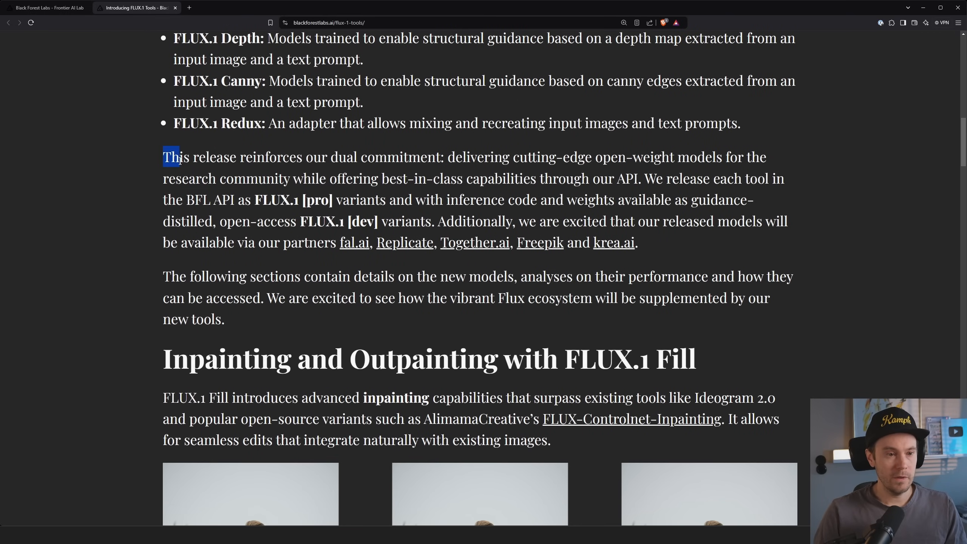
drag(173, 157, 486, 156)
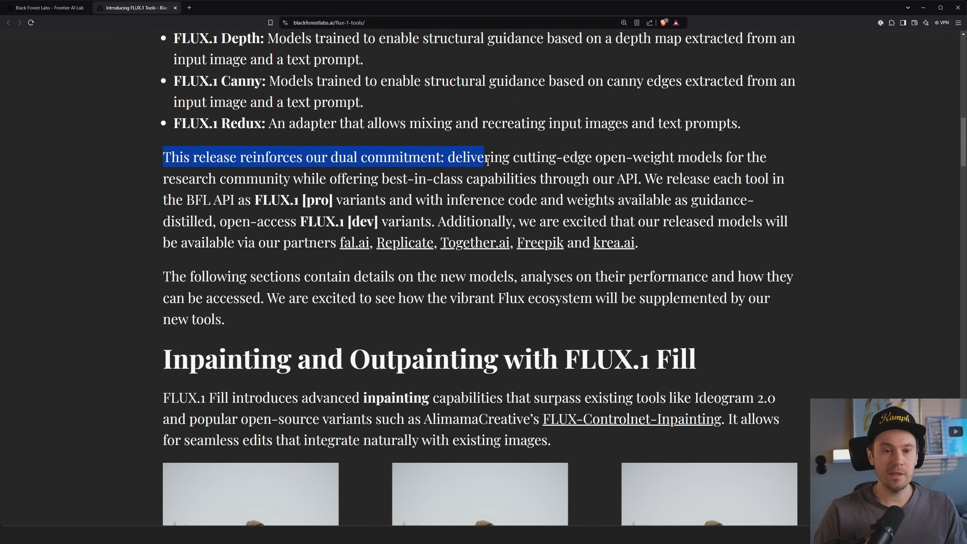
drag(485, 157, 425, 178)
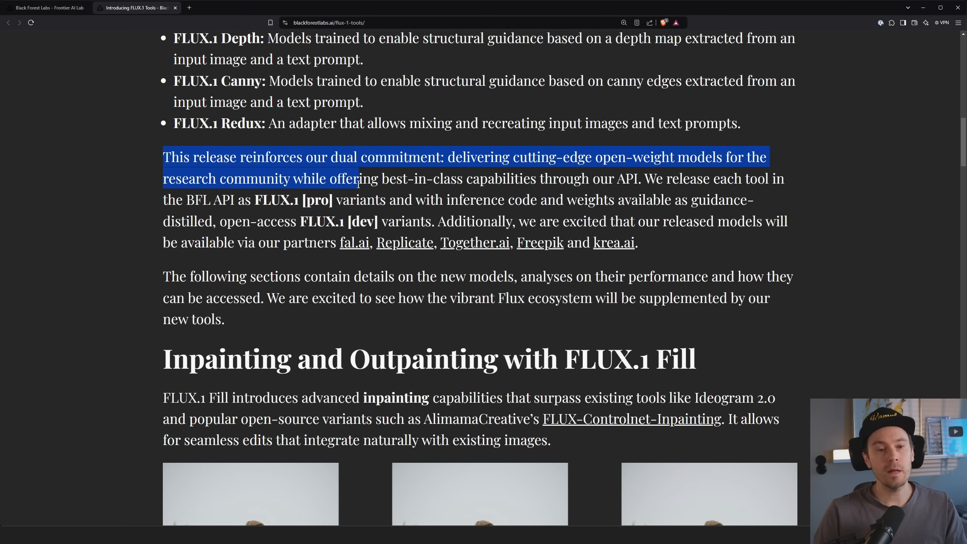
drag(359, 179, 598, 179)
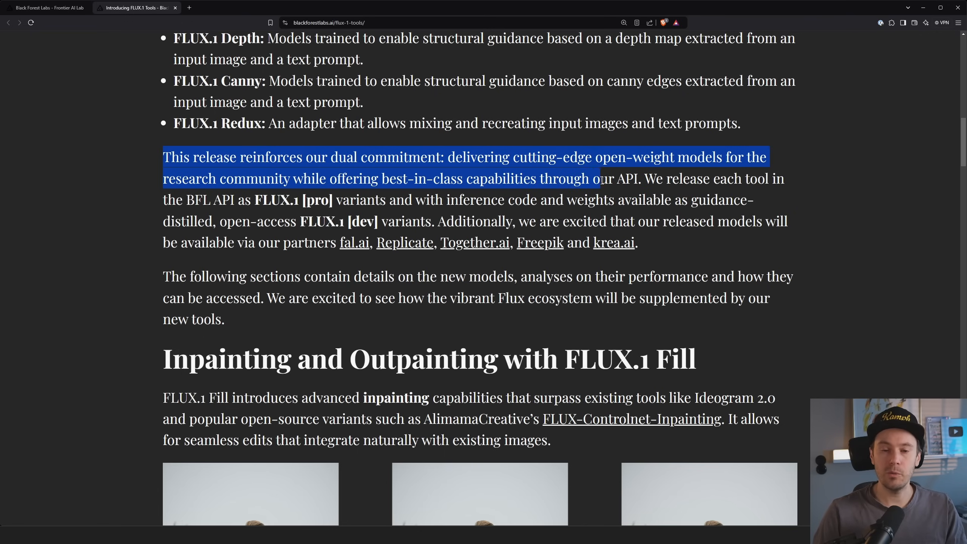
click(623, 178)
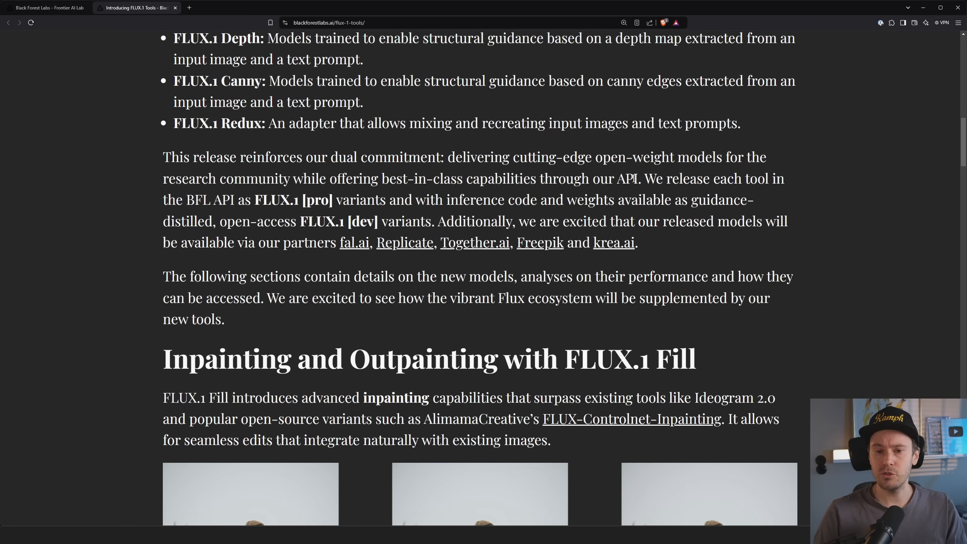
scroll(down, 3)
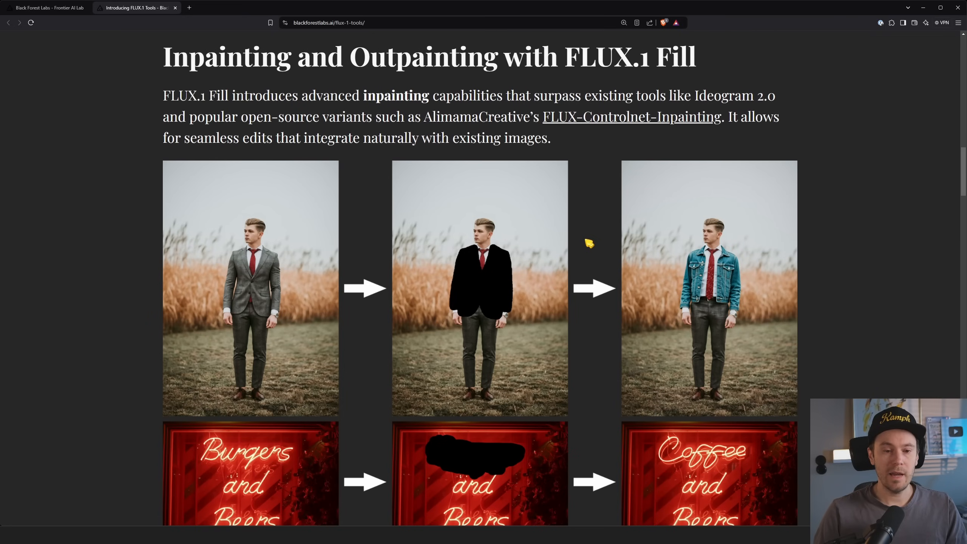
Scroll past the inpainting examples to the outpainting eye close-up demonstration
scroll(down, 3)
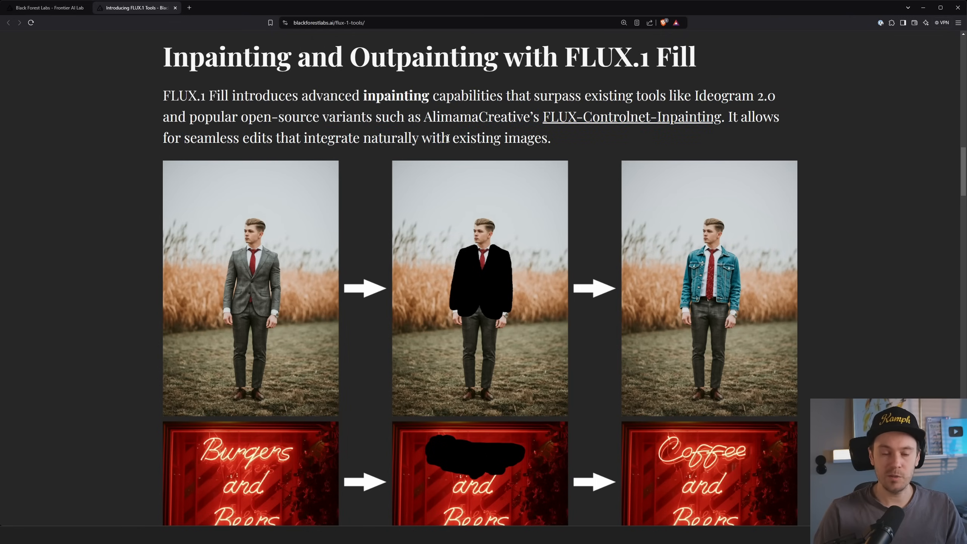
scroll(down, 3)
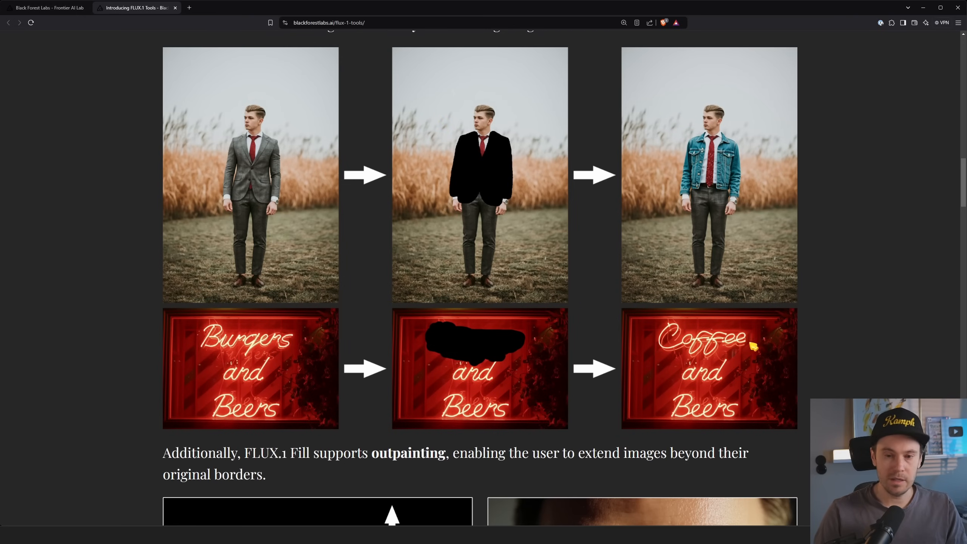
scroll(down, 3)
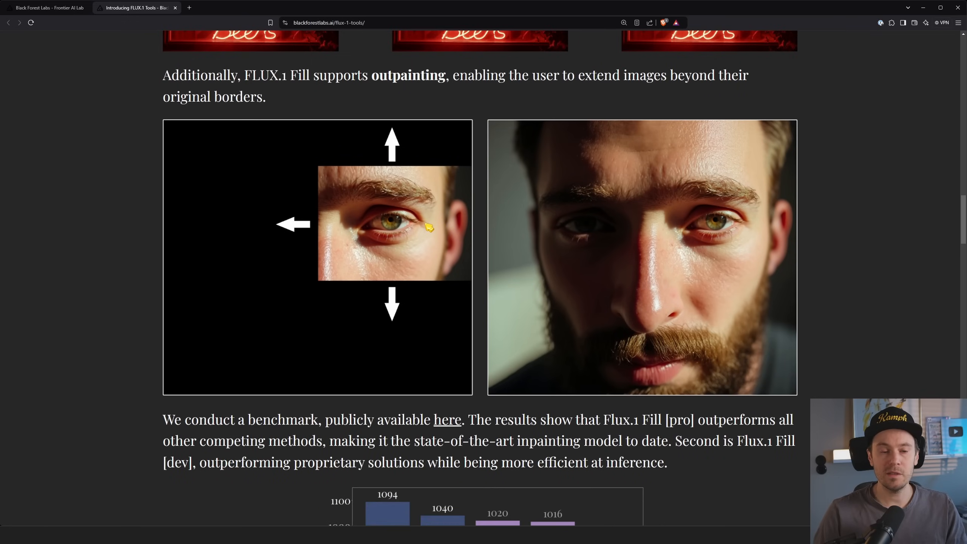
mouse_move(315, 236)
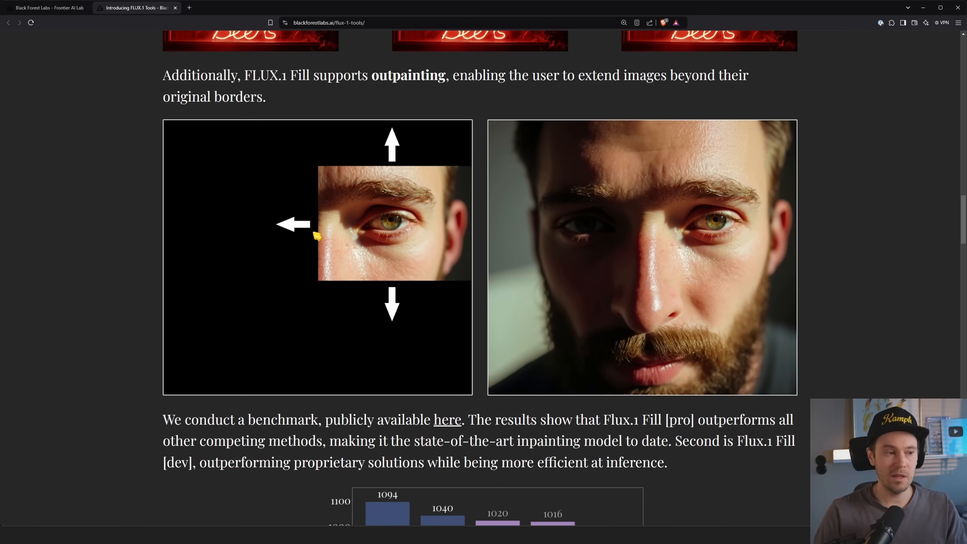
mouse_move(453, 327)
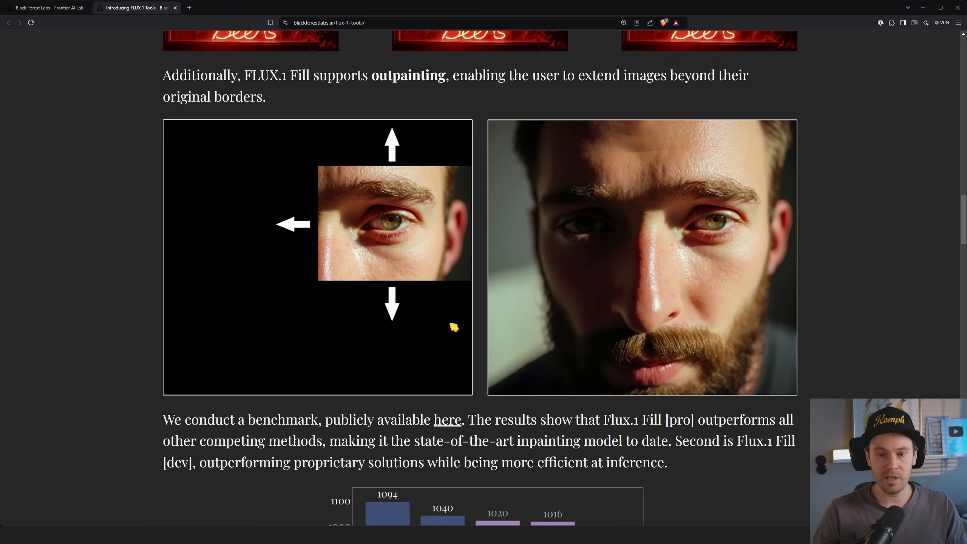
mouse_move(777, 347)
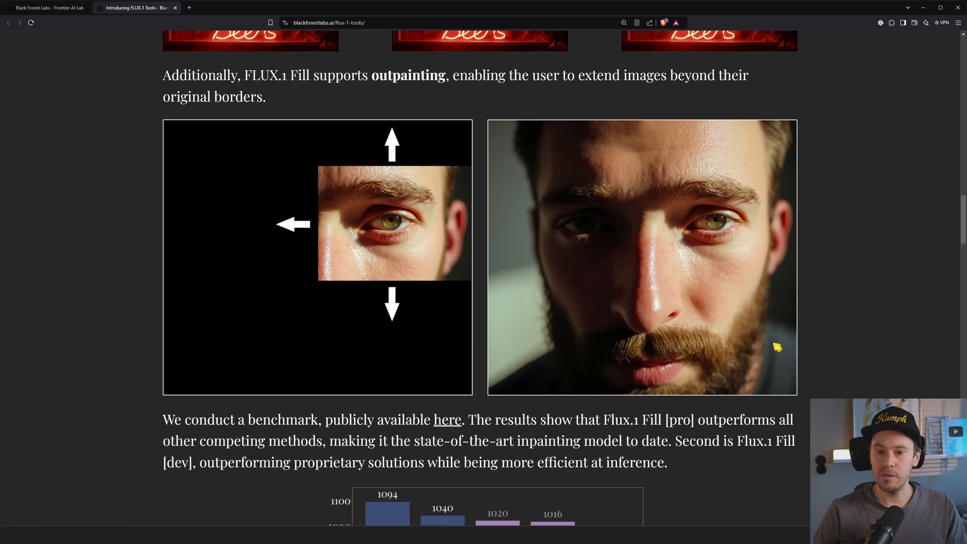
mouse_move(760, 175)
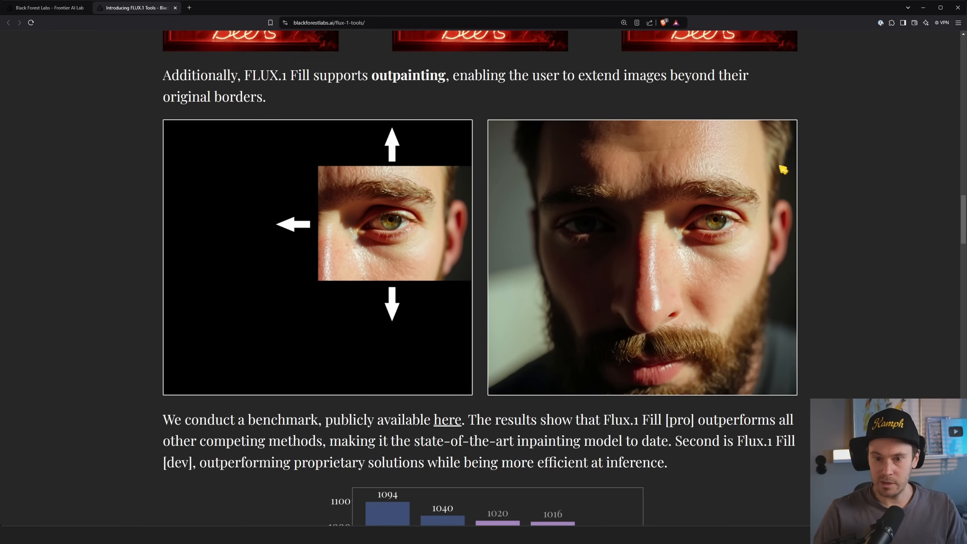
mouse_move(647, 183)
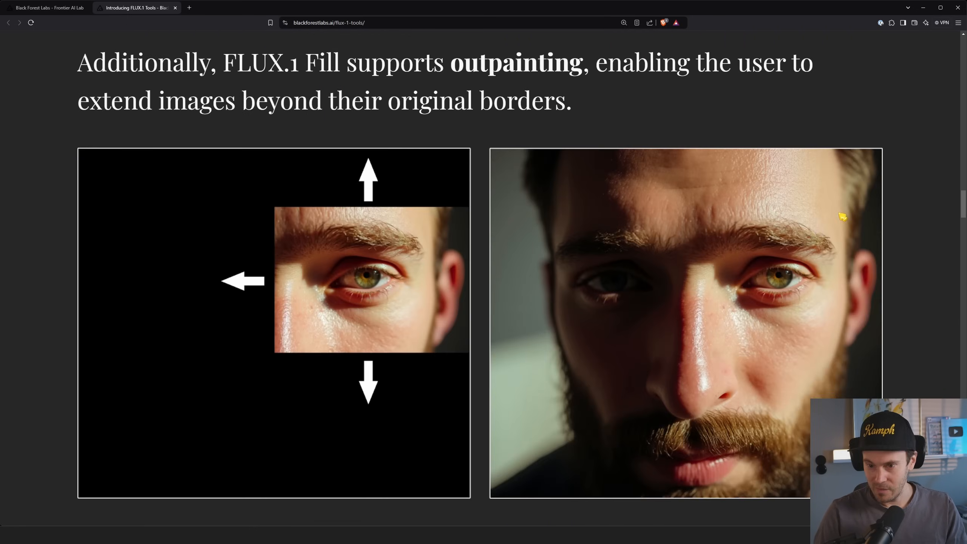
Scroll to the Fill benchmark chart where FLUX.1 Fill [pro] leads at ELO 1094
scroll(up, 3)
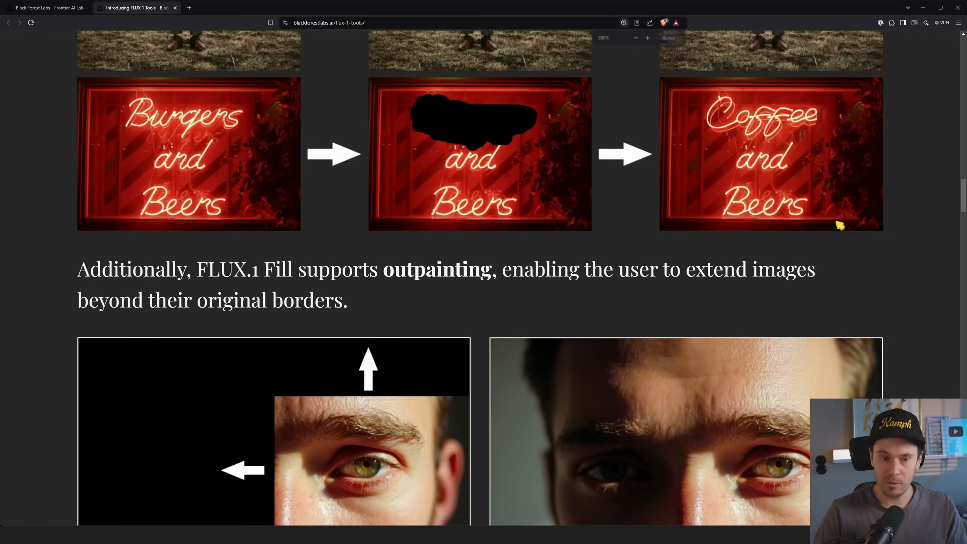
scroll(down, 3)
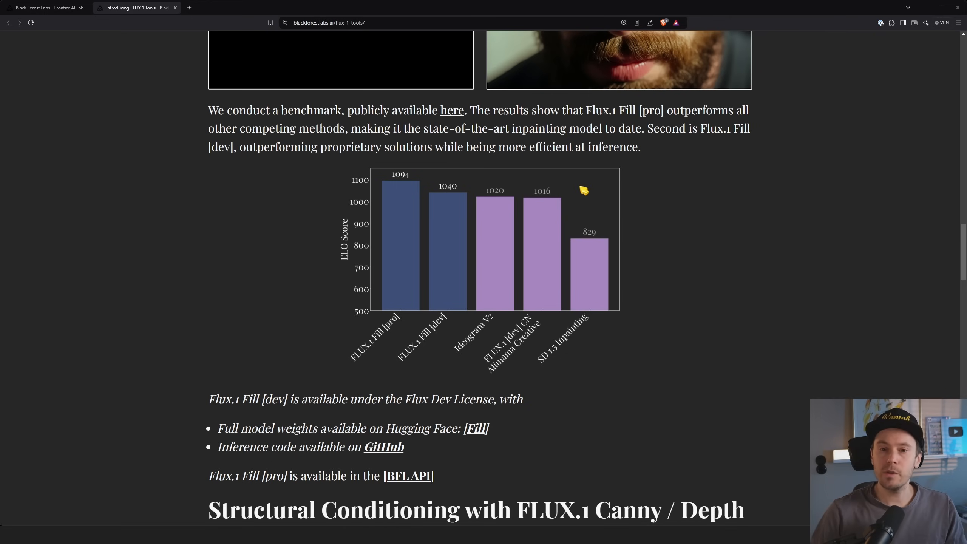
mouse_move(639, 122)
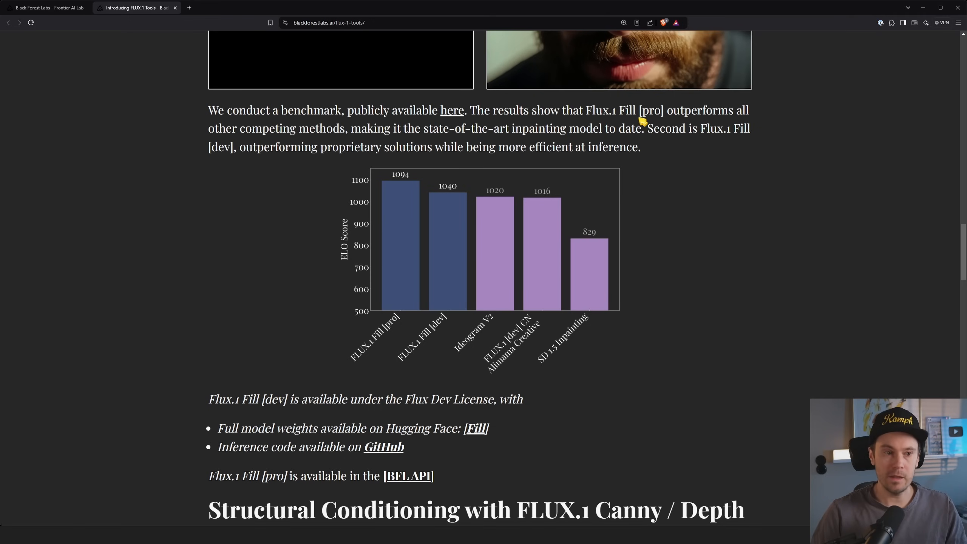
mouse_move(367, 140)
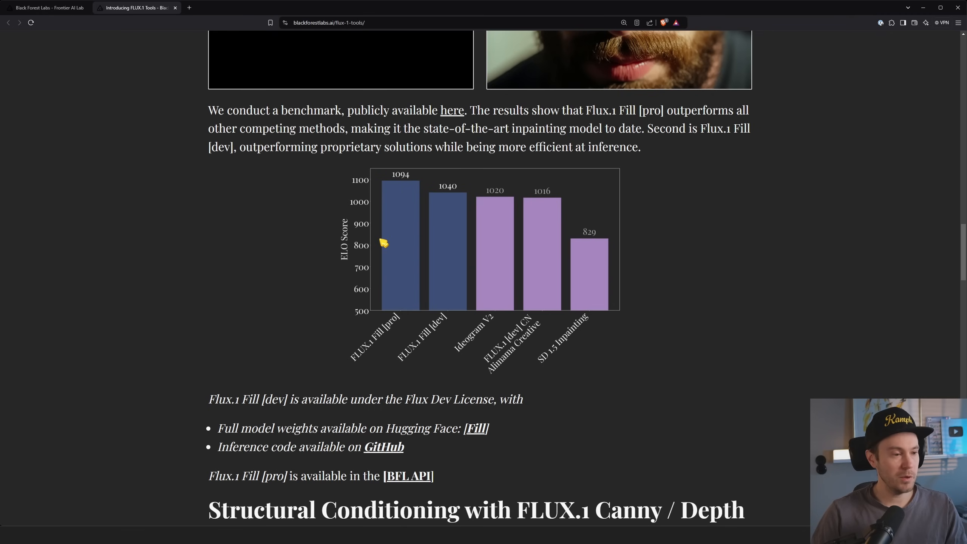
mouse_move(406, 240)
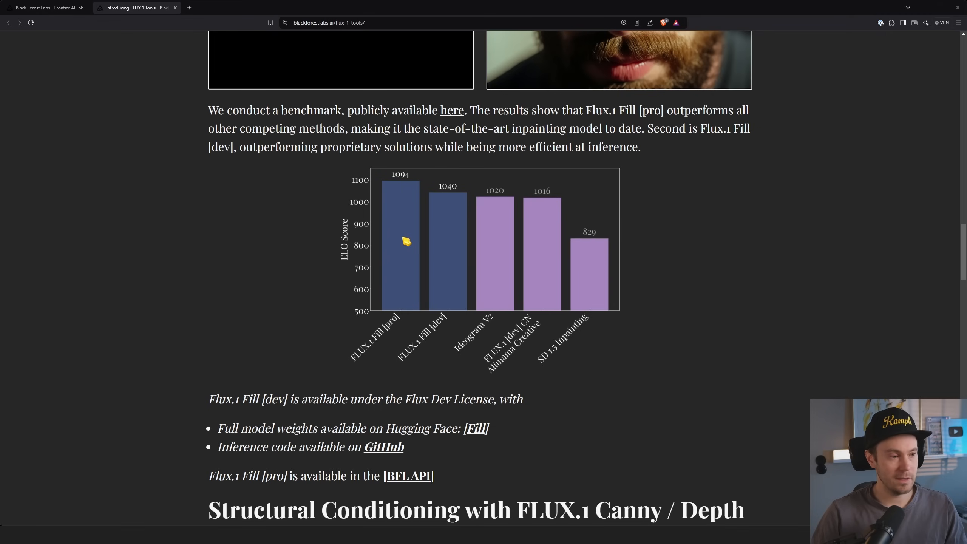
mouse_move(408, 242)
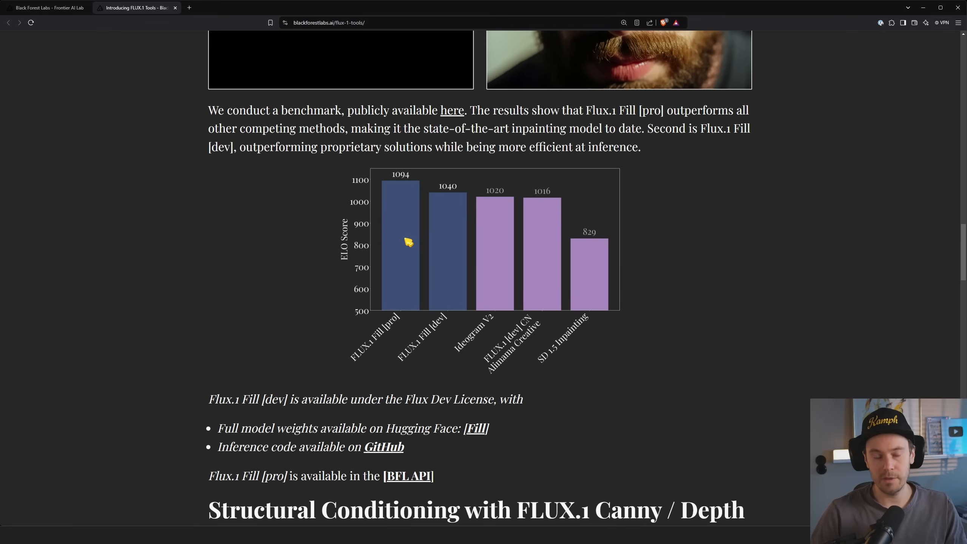
mouse_move(427, 230)
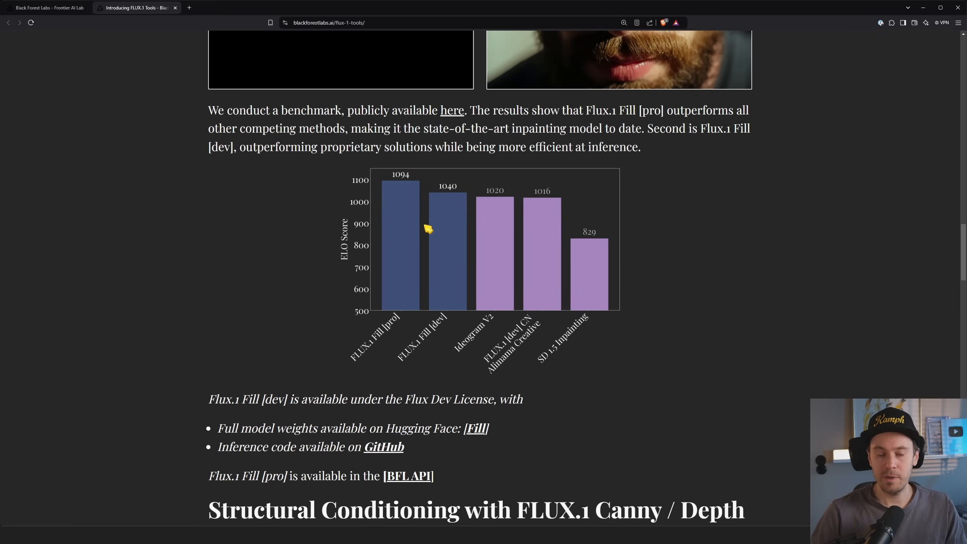
mouse_move(596, 240)
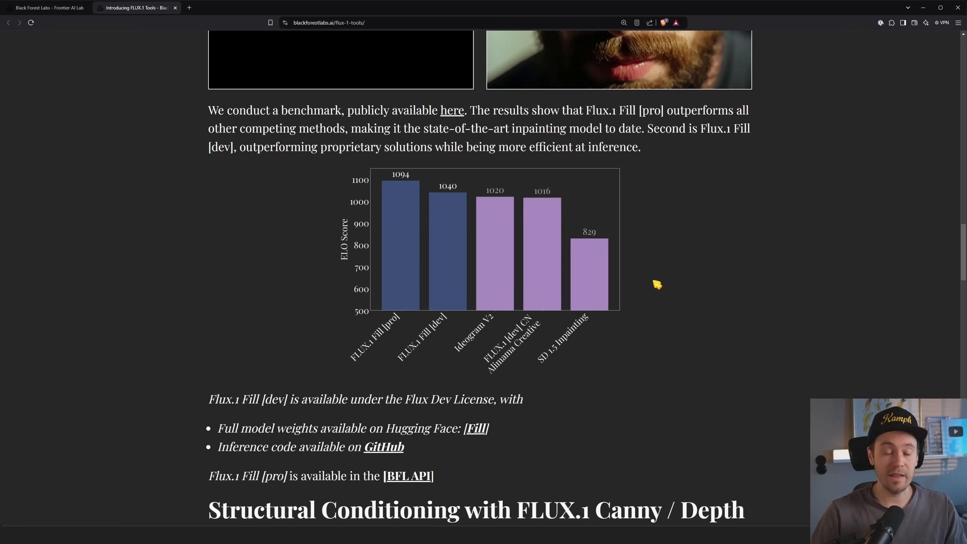
mouse_move(640, 274)
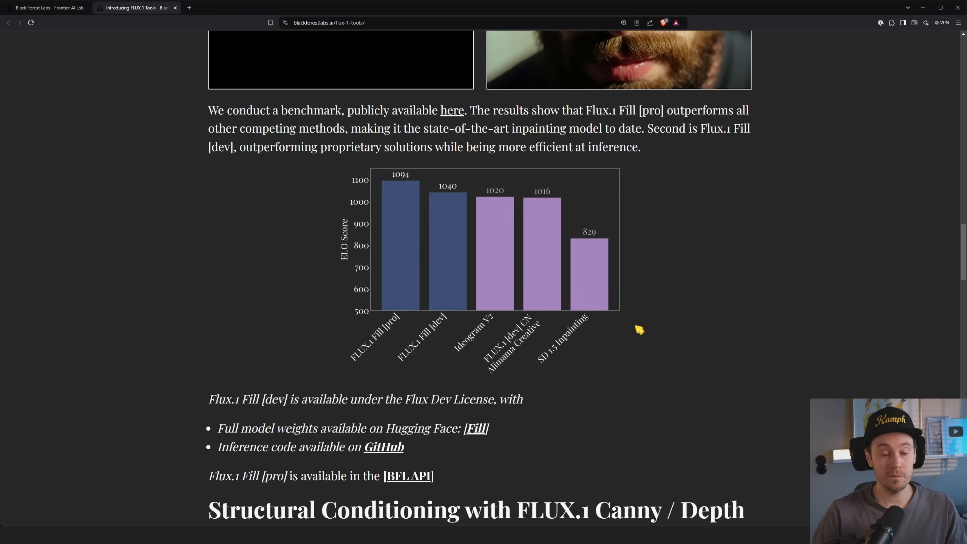
Scroll to the Fill availability links and the Structural Conditioning with Canny / Depth section
scroll(down, 3)
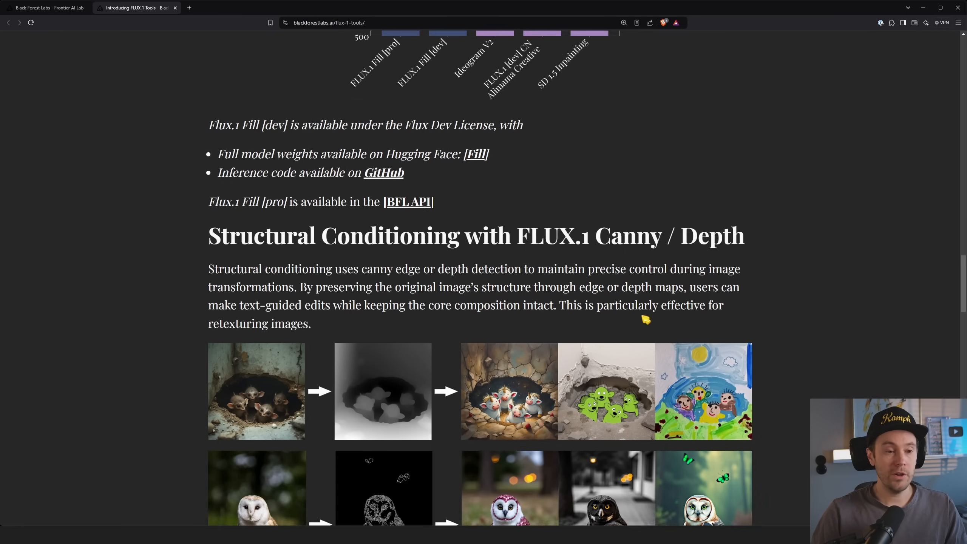
scroll(down, 3)
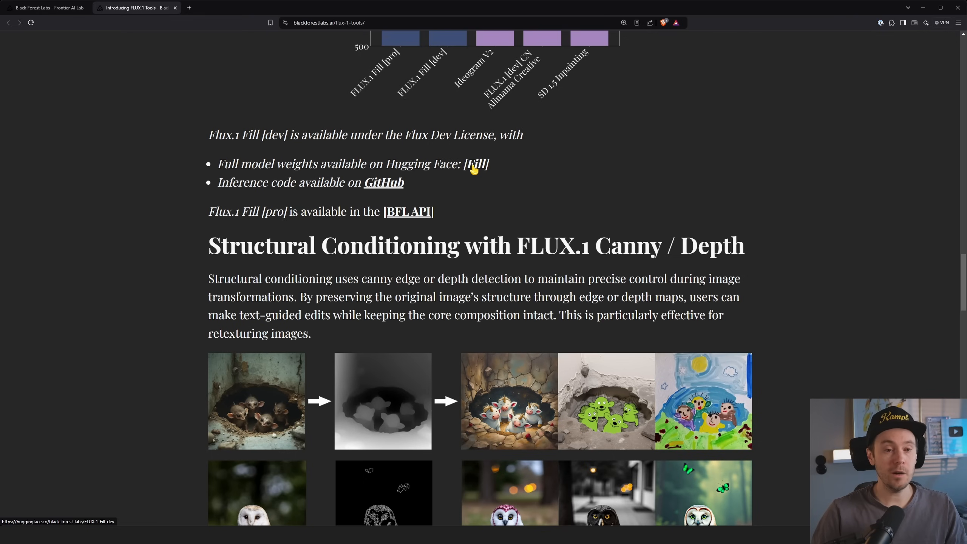
mouse_move(517, 184)
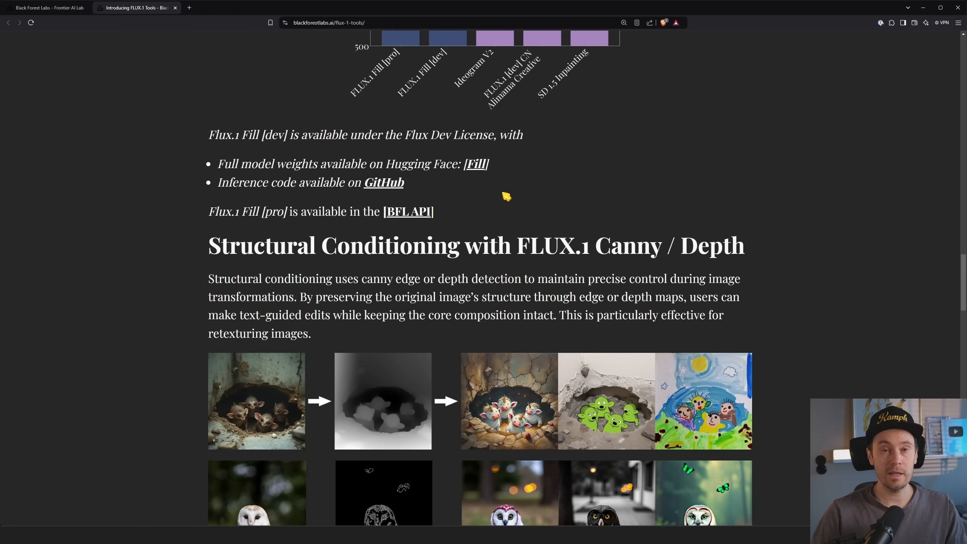
mouse_move(497, 222)
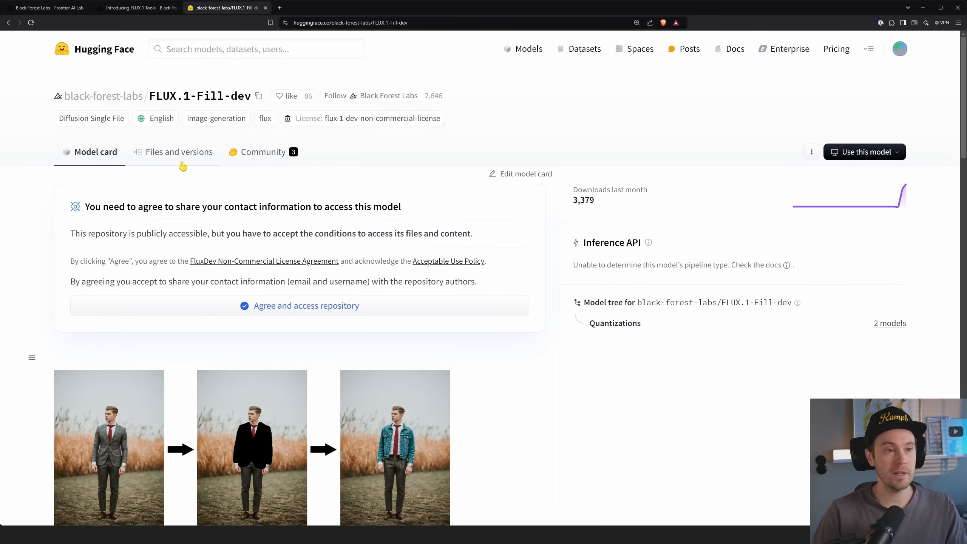
Check the FLUX.1-Fill-dev file list, then return to the FLUX.1 Tools blog post
click(179, 152)
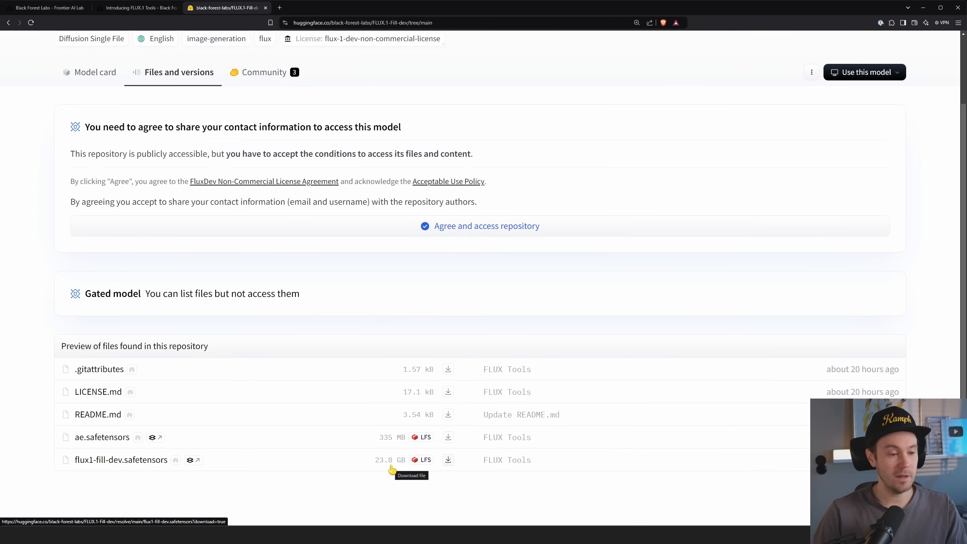
click(136, 8)
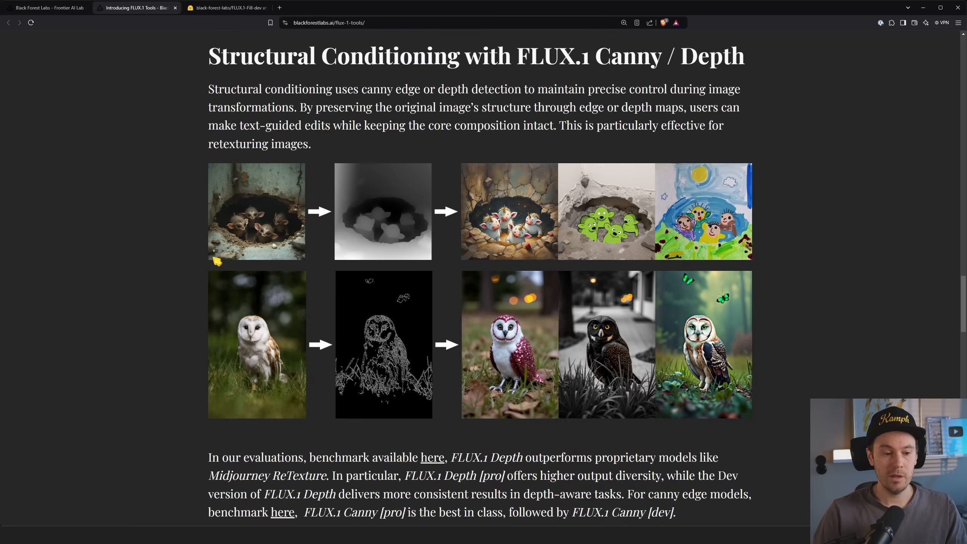
Read past the Canny/Depth ELO benchmark charts to the Depth and Canny weight links
scroll(down, 3)
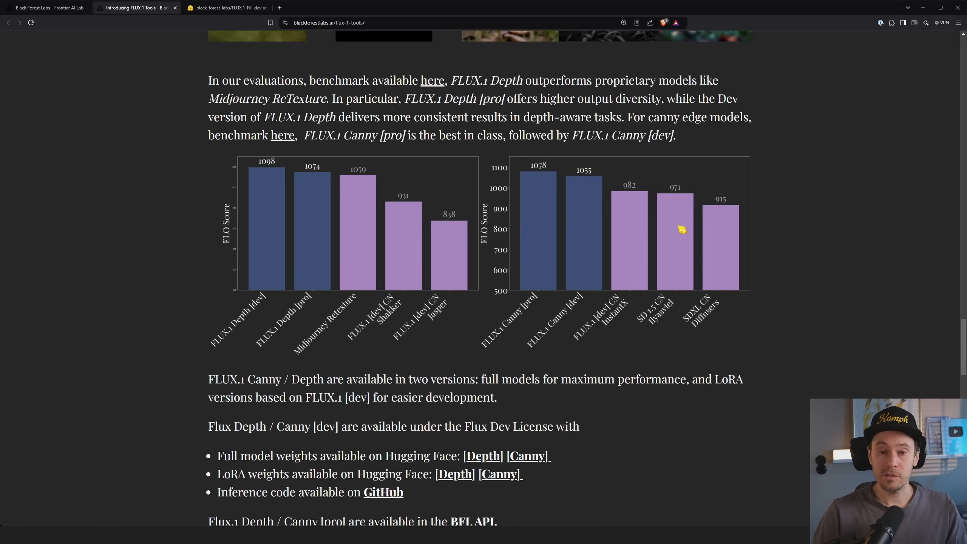
mouse_move(596, 187)
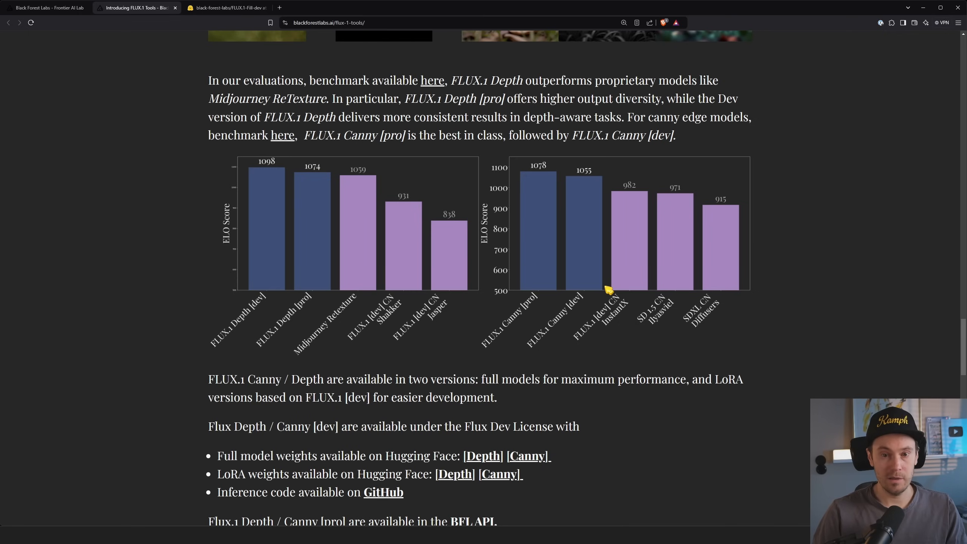
scroll(down, 3)
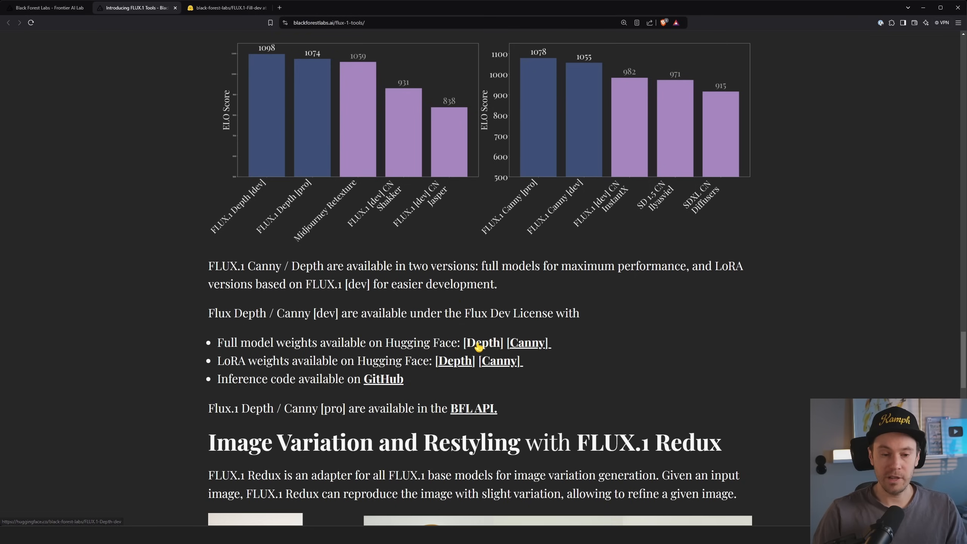
Check the FLUX.1-Depth-dev-lora file list on Hugging Face, then return to the blog post
click(455, 361)
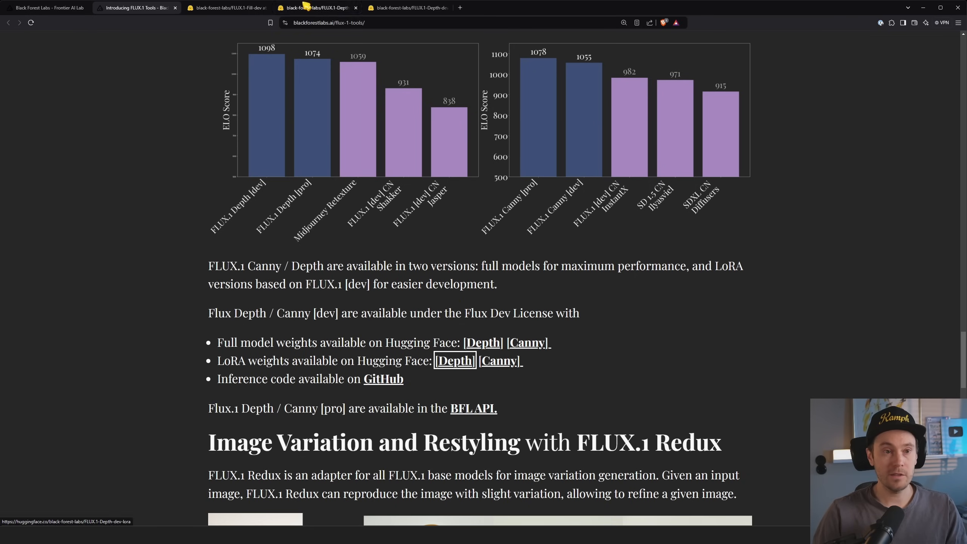
click(454, 360)
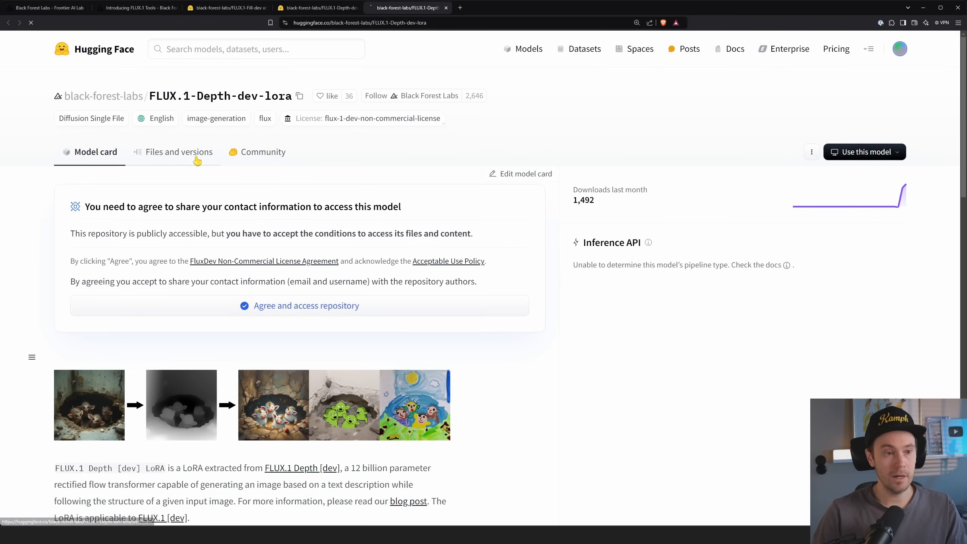
click(180, 152)
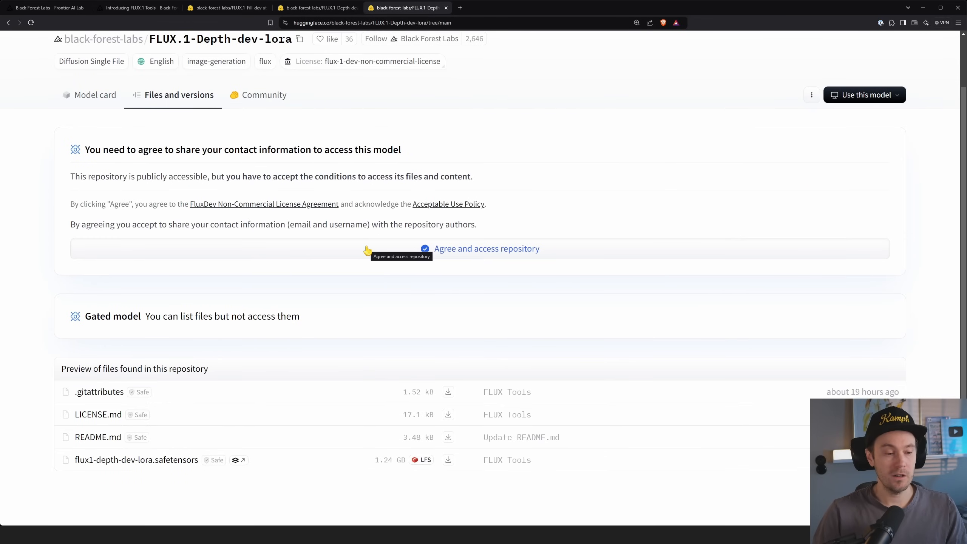
click(129, 7)
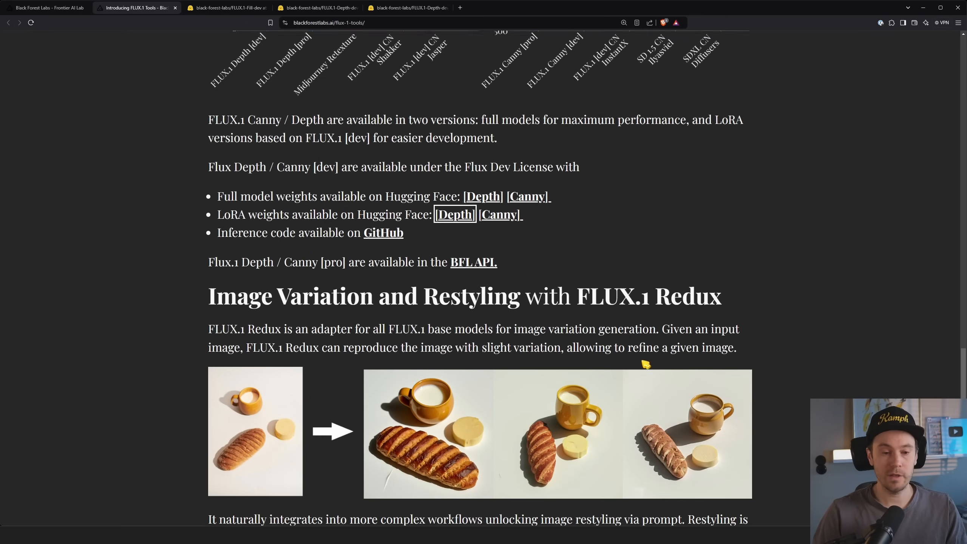
Read the FLUX.1 Redux introduction, highlighting its paragraph on base-model adaptation and slight variation
scroll(down, 3)
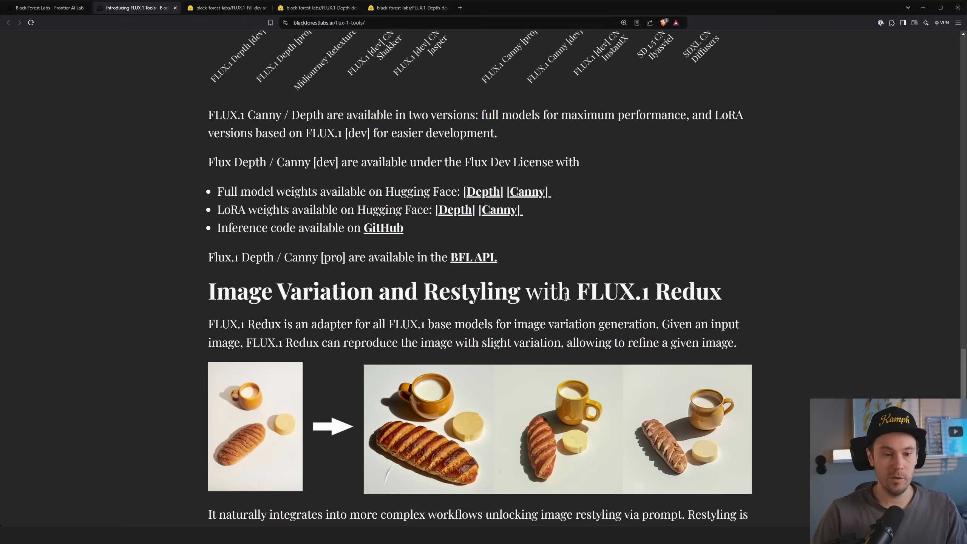
scroll(down, 3)
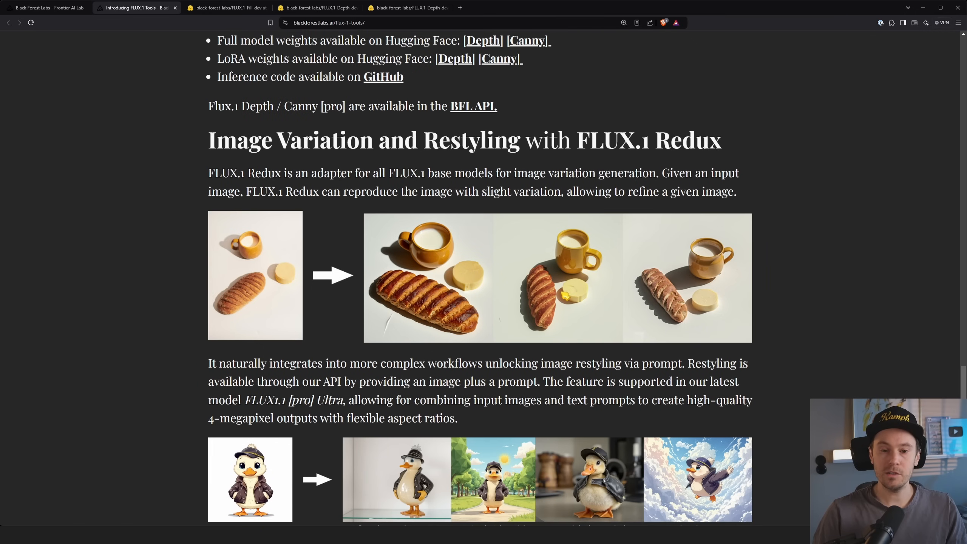
scroll(down, 3)
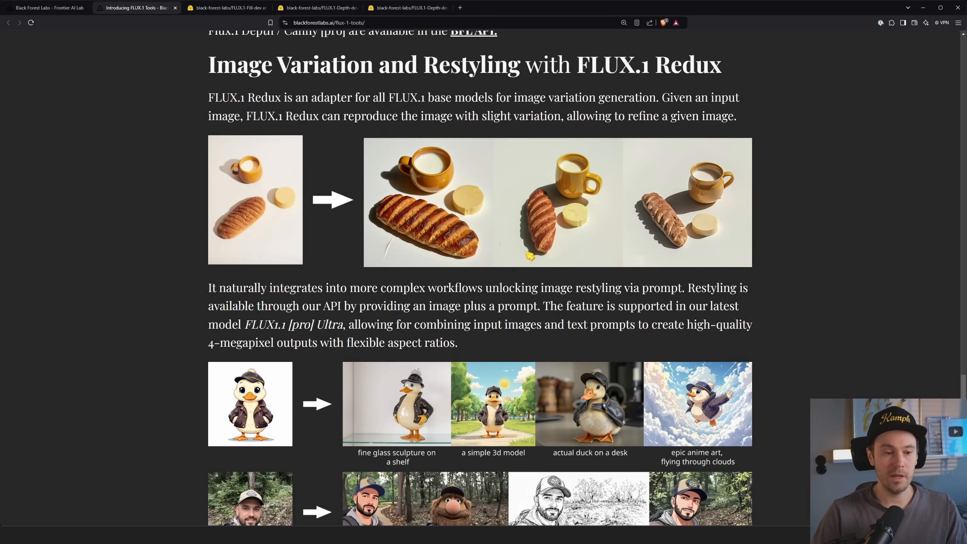
drag(208, 97, 308, 97)
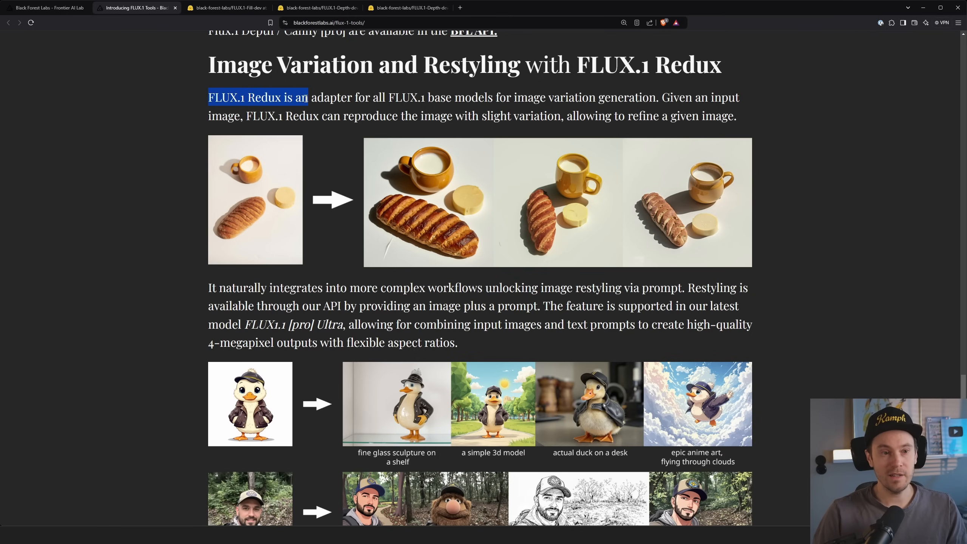
drag(307, 97, 492, 97)
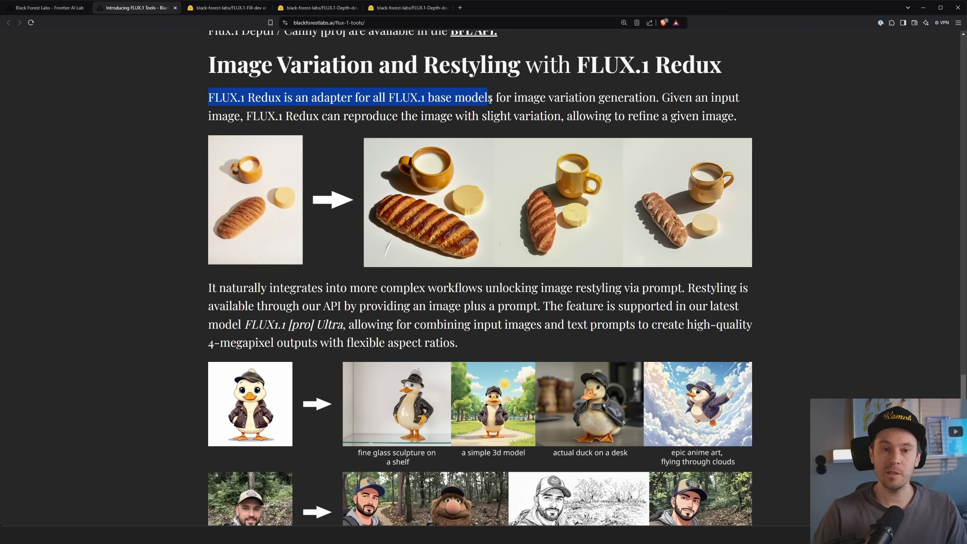
drag(488, 97, 324, 115)
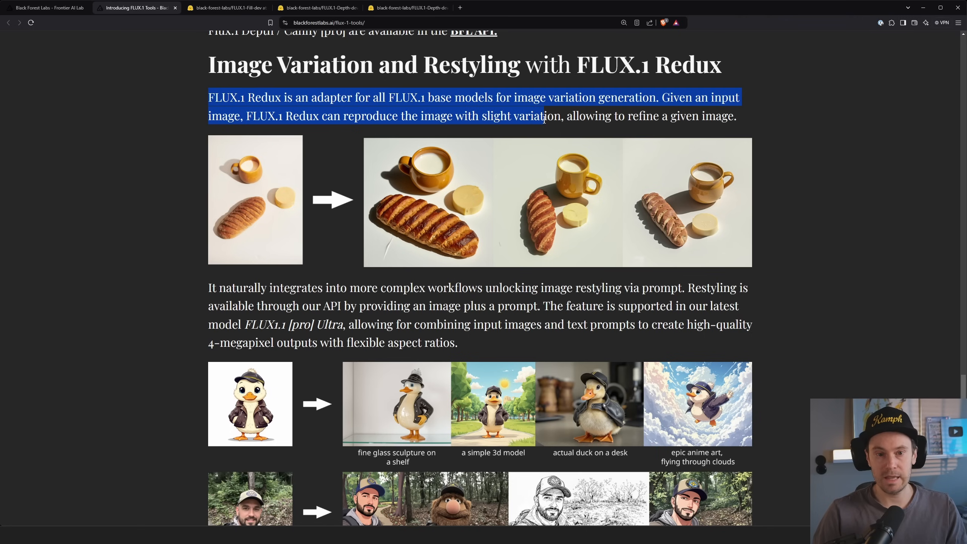
drag(547, 116, 666, 116)
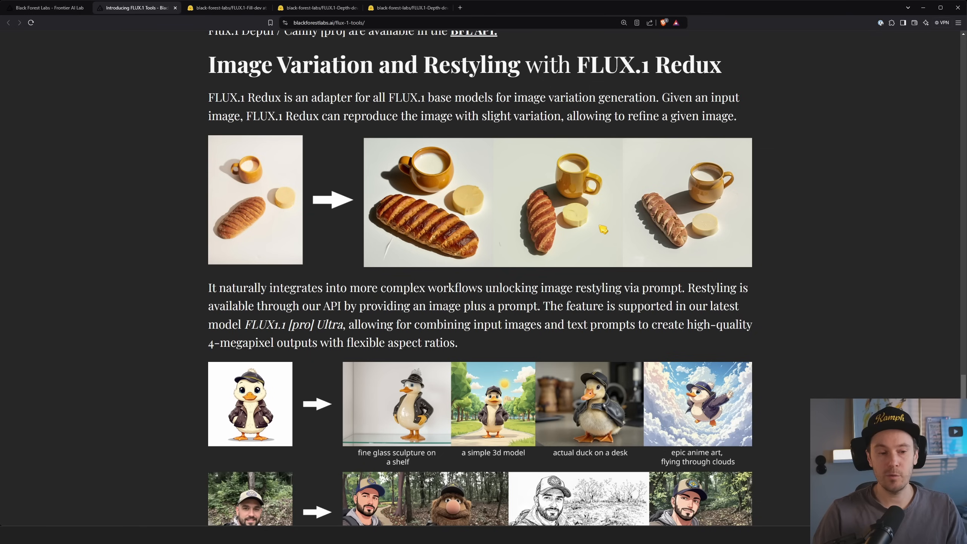
mouse_move(784, 255)
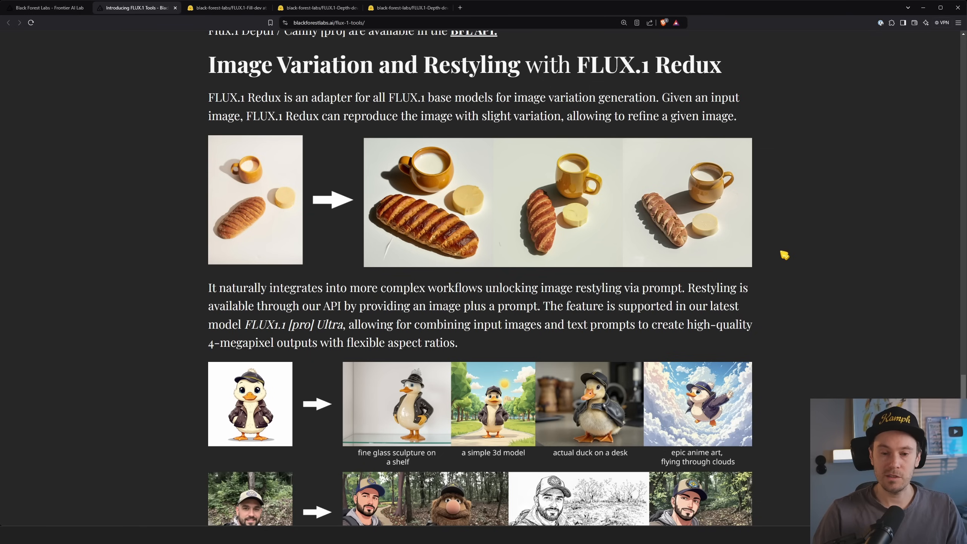
scroll(down, 3)
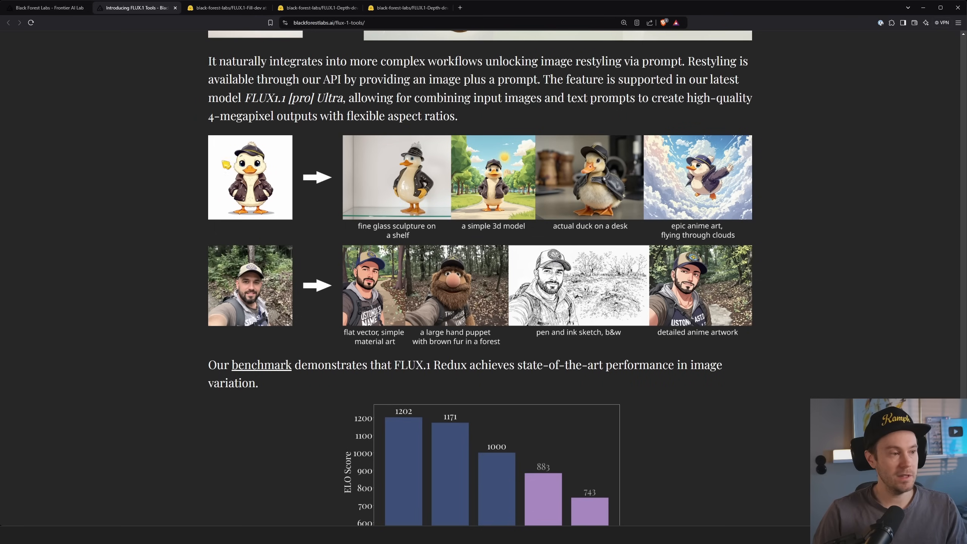
Read the duck and selfie restyling examples with their captions down to the Redux benchmark chart
scroll(down, 3)
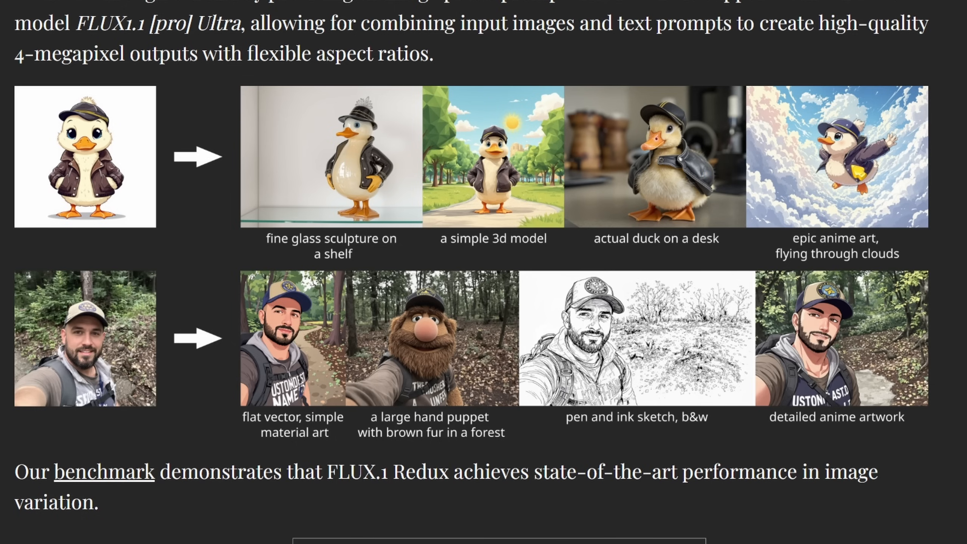
scroll(down, 3)
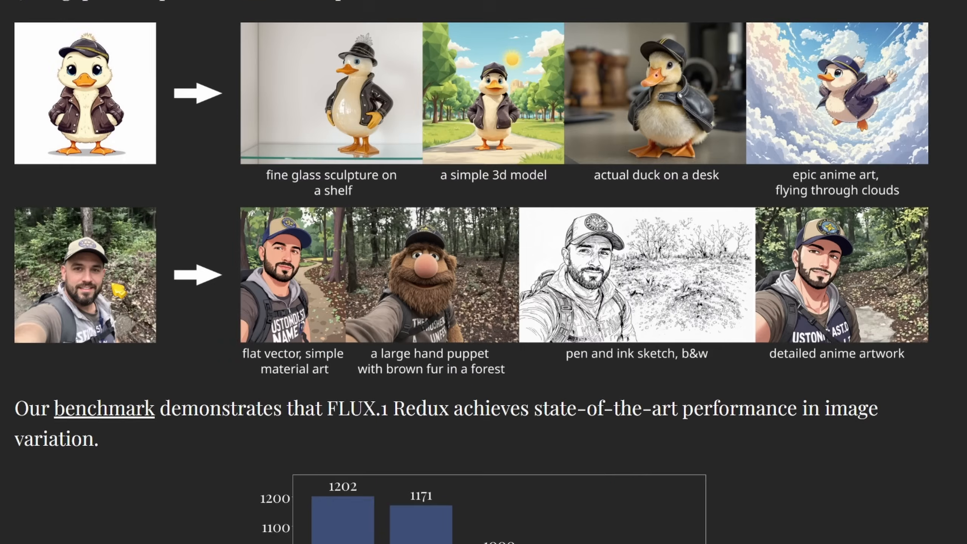
scroll(down, 3)
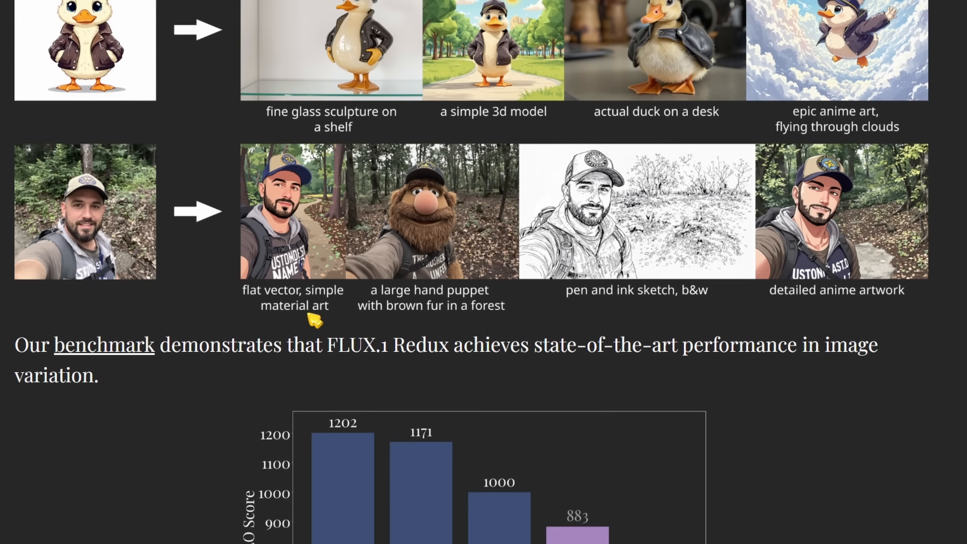
mouse_move(320, 266)
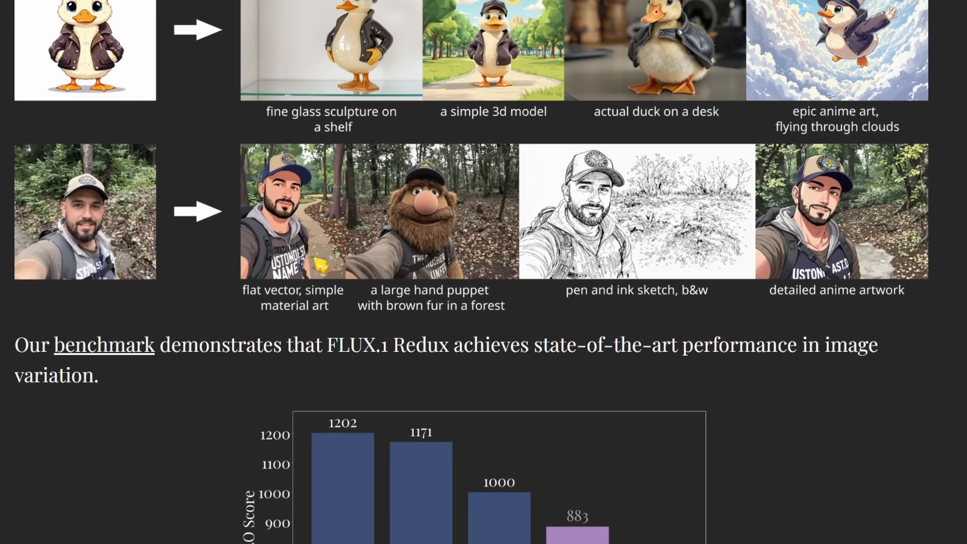
mouse_move(311, 311)
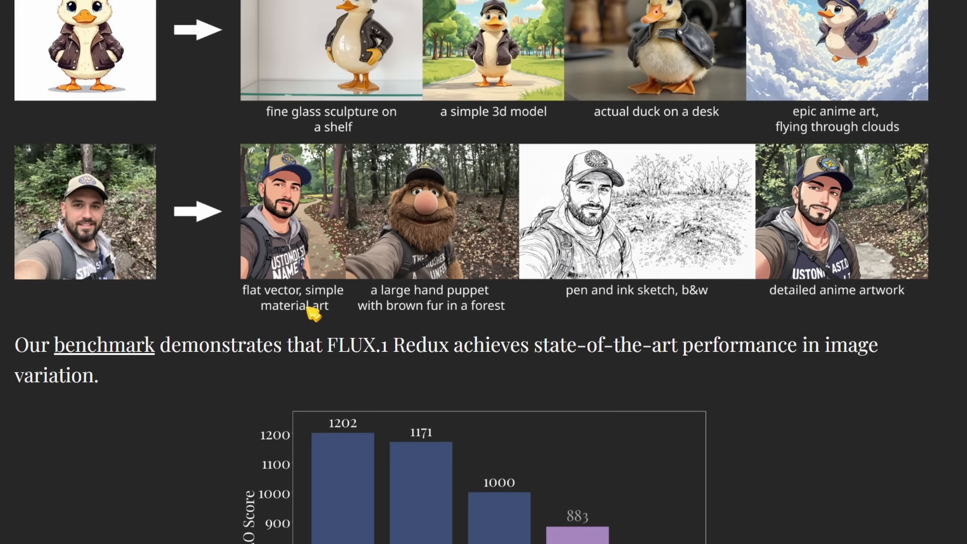
mouse_move(404, 320)
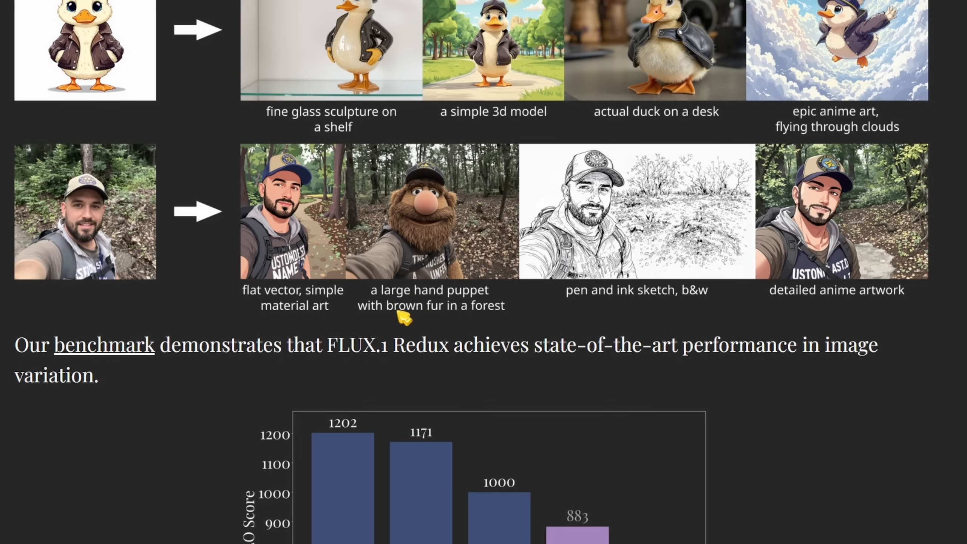
mouse_move(625, 302)
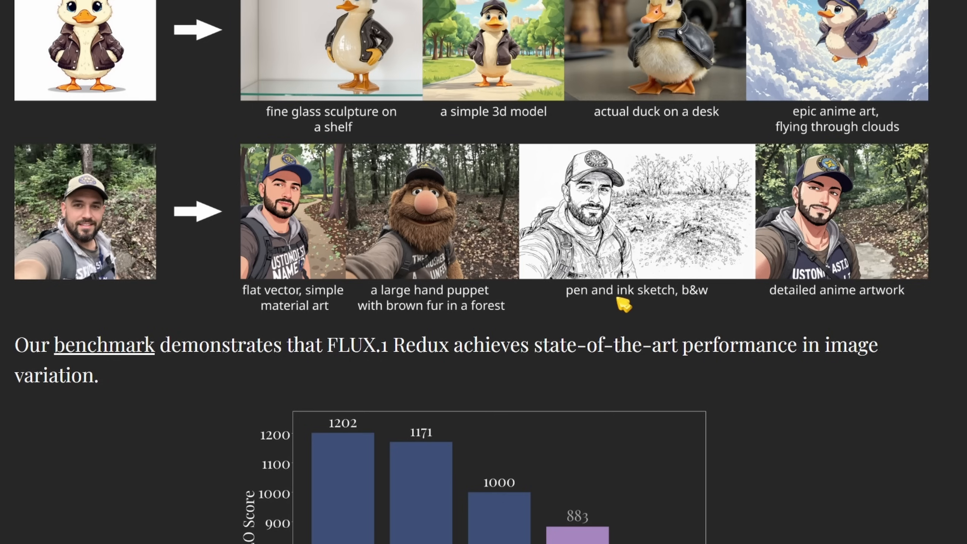
mouse_move(635, 274)
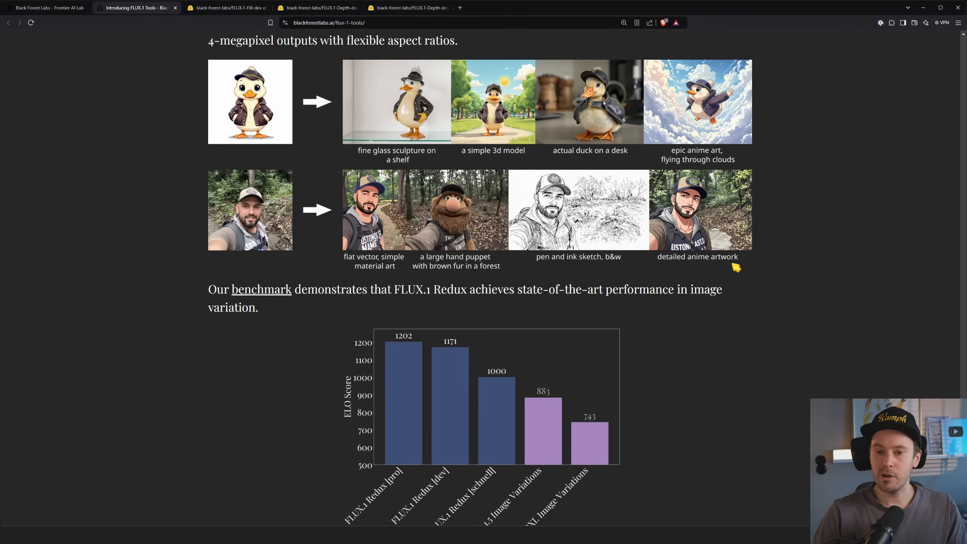
scroll(down, 3)
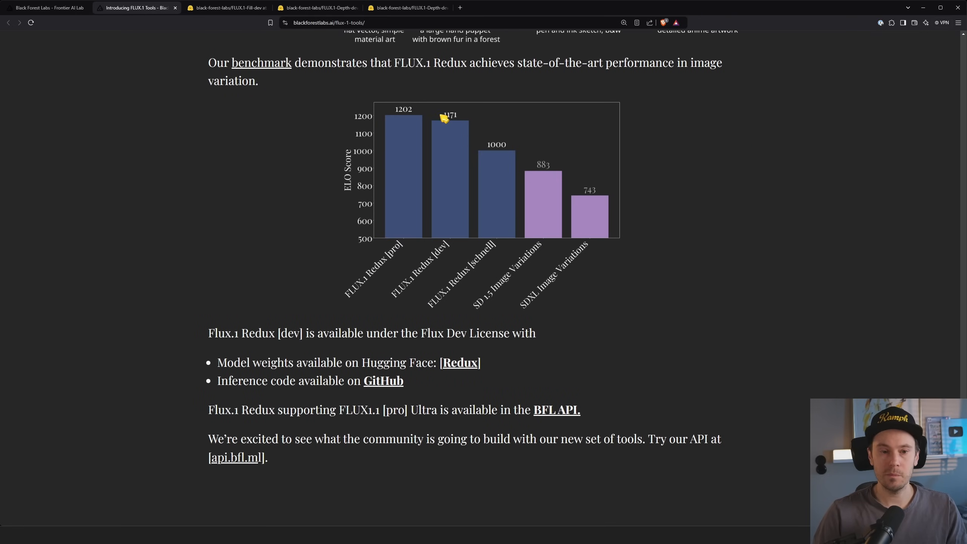
mouse_move(626, 170)
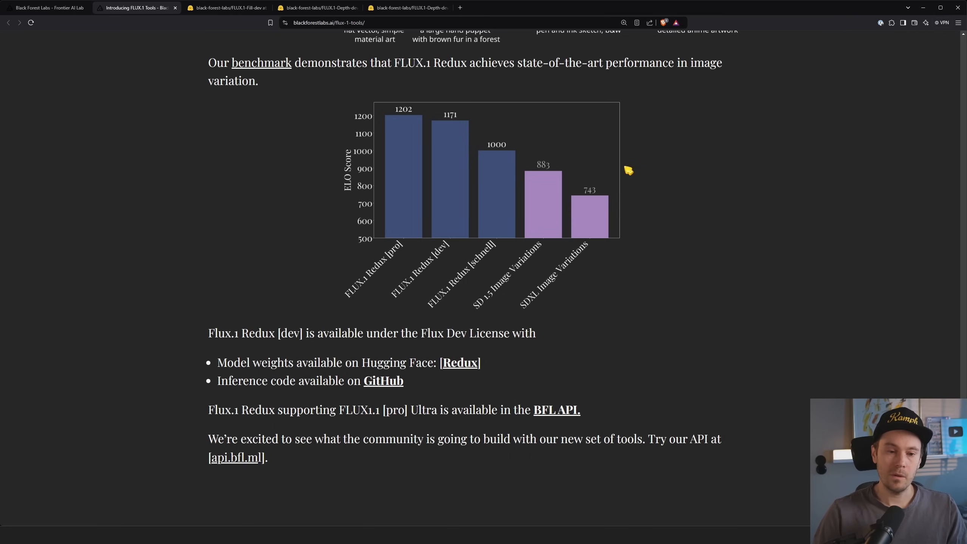
mouse_move(492, 260)
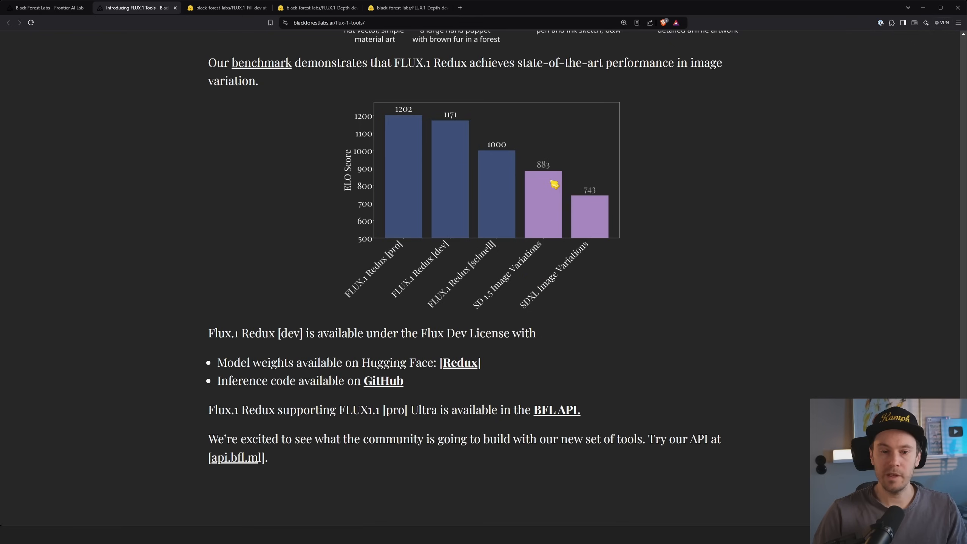
mouse_move(601, 200)
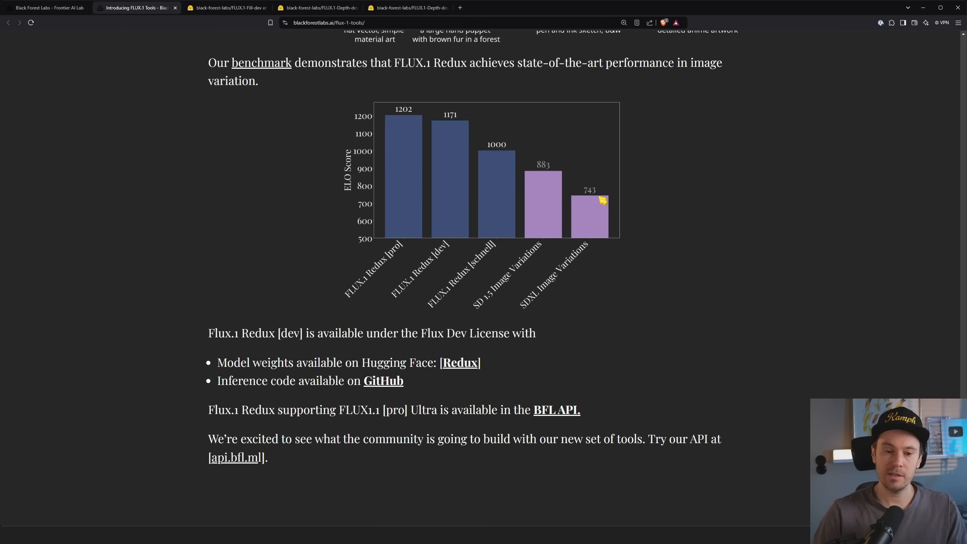
mouse_move(559, 176)
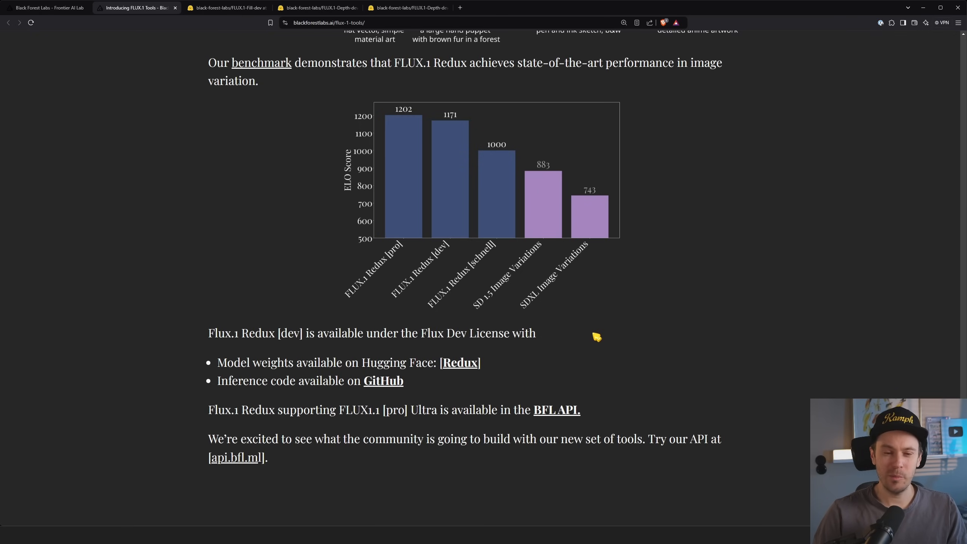
mouse_move(641, 318)
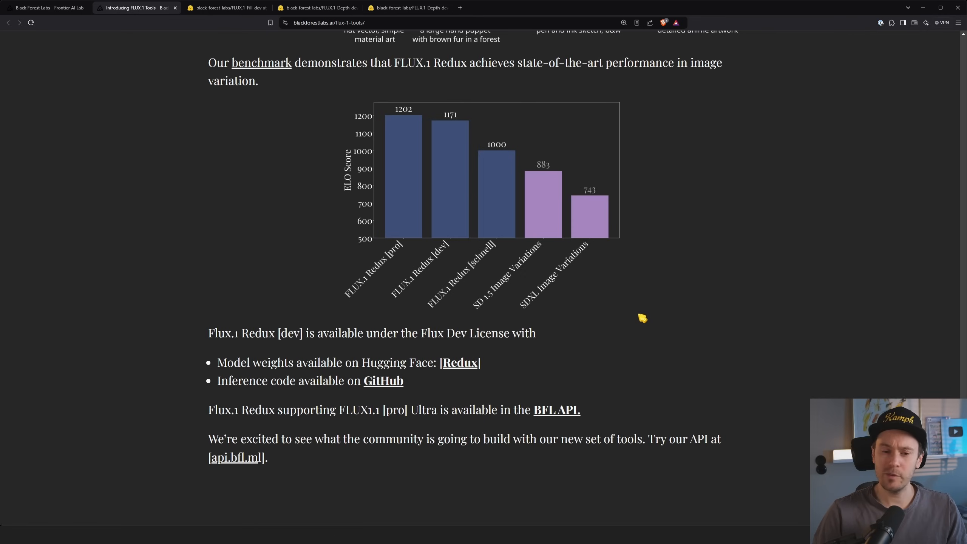
mouse_move(570, 340)
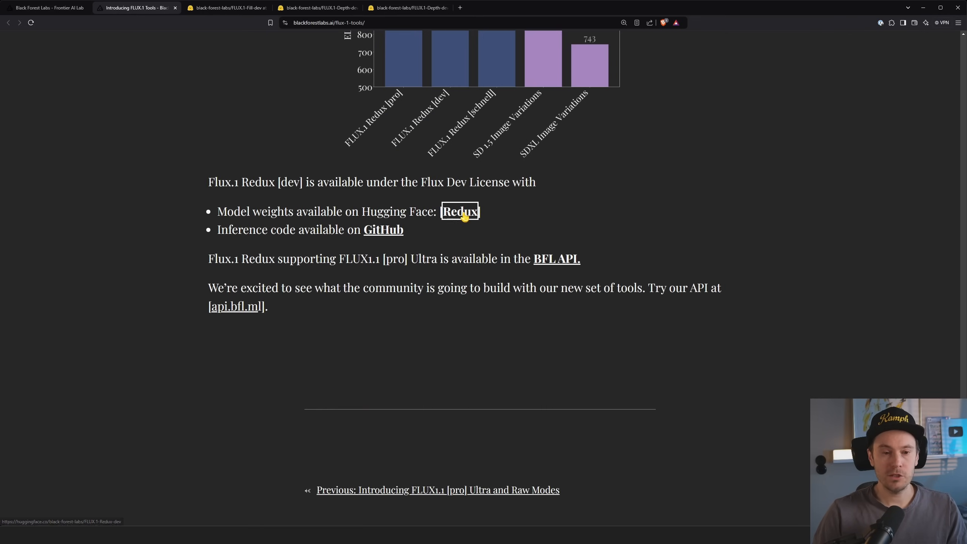
View the FLUX.1-Redux-dev files on Hugging Face, then return to the blog post
click(459, 211)
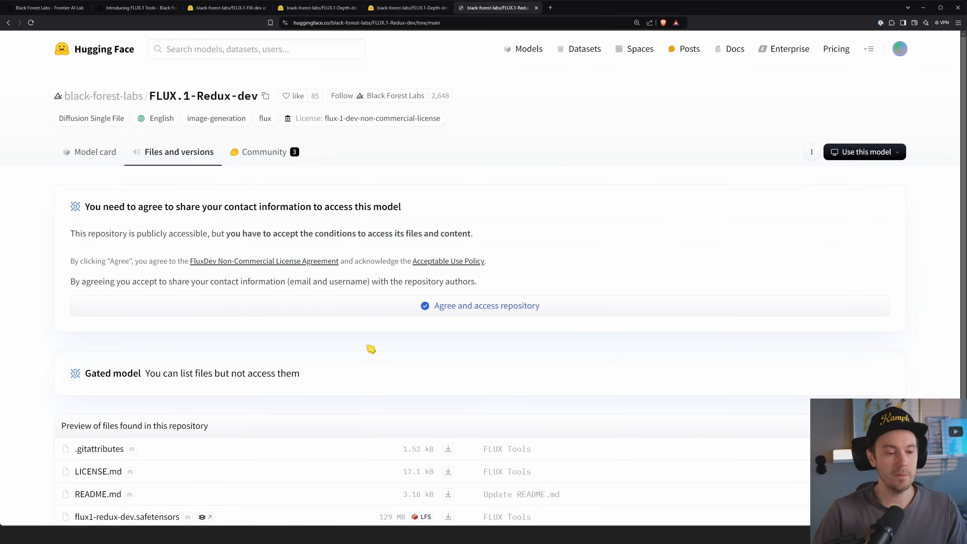
scroll(down, 3)
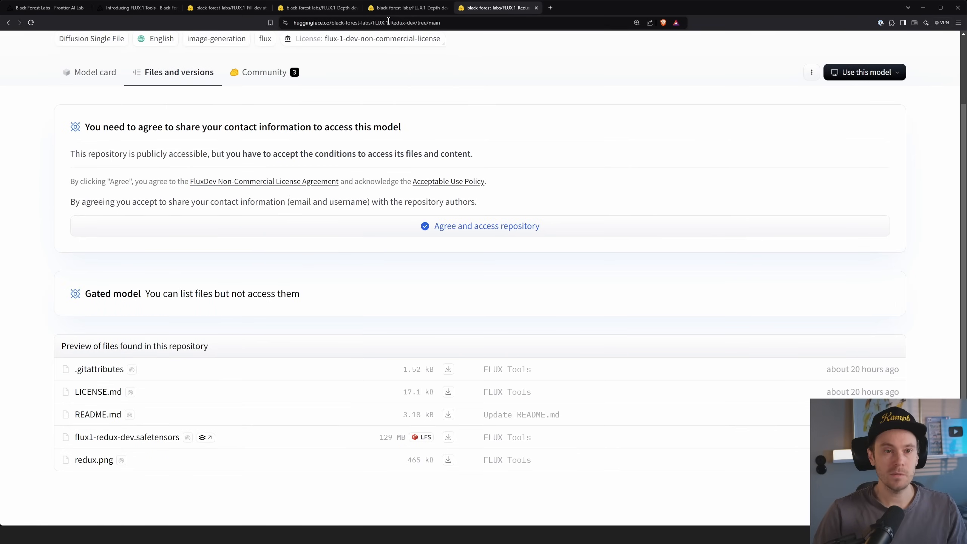
click(135, 8)
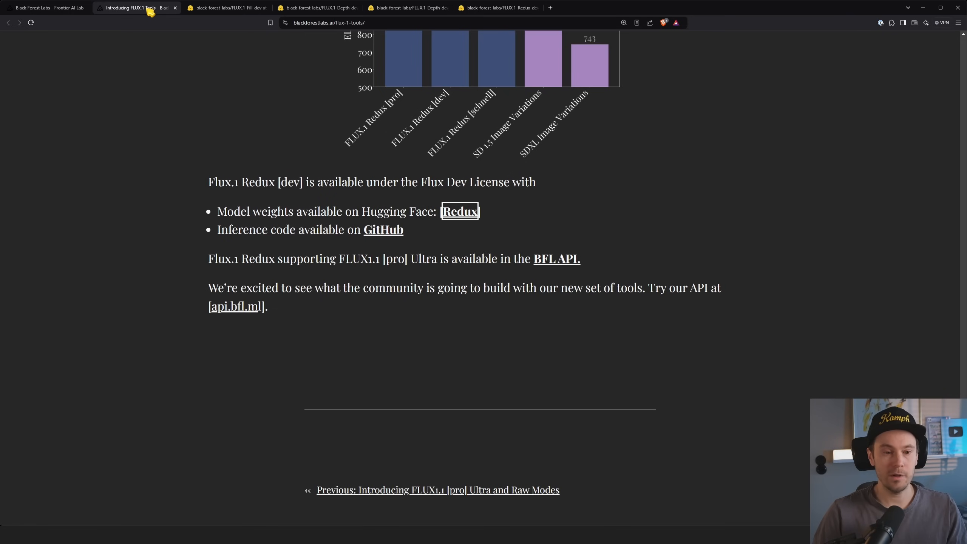